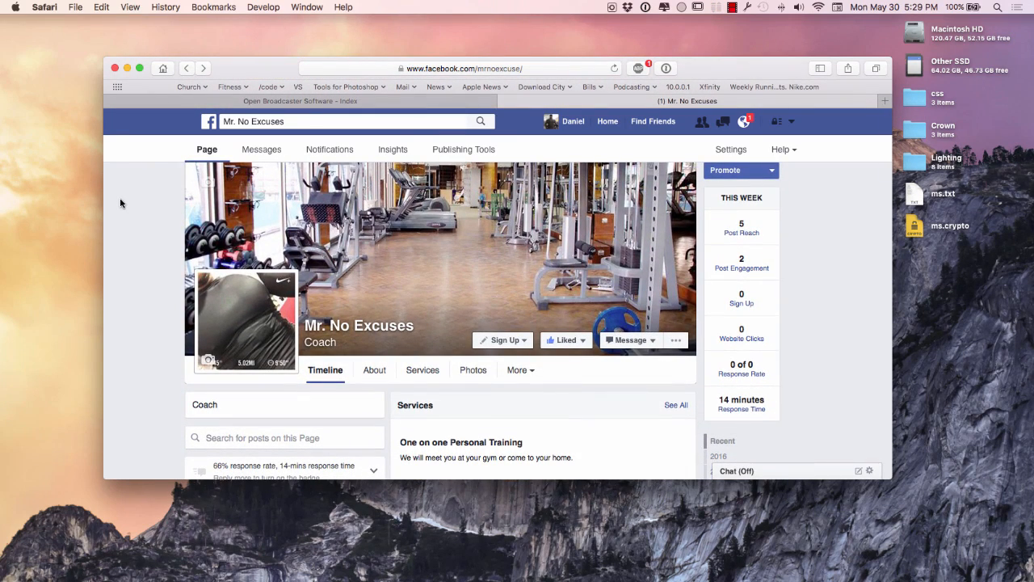
Scroll the Mr. No Excuses page to the 'was live' post and scrub its video timeline
{"action": "scroll", "scroll_direction": "down", "scroll_amount": 3}
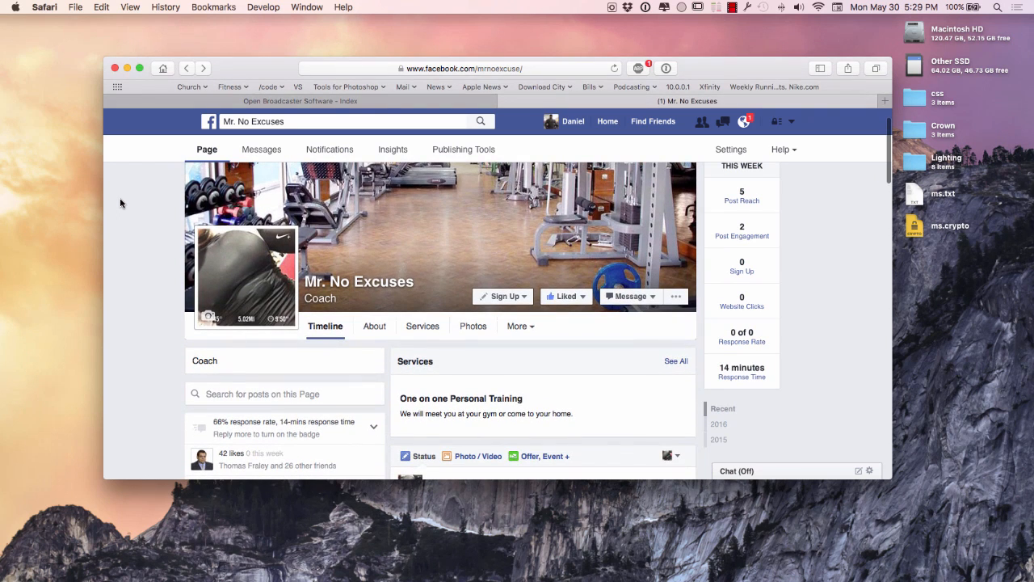
{"action": "scroll", "scroll_direction": "down", "scroll_amount": 3}
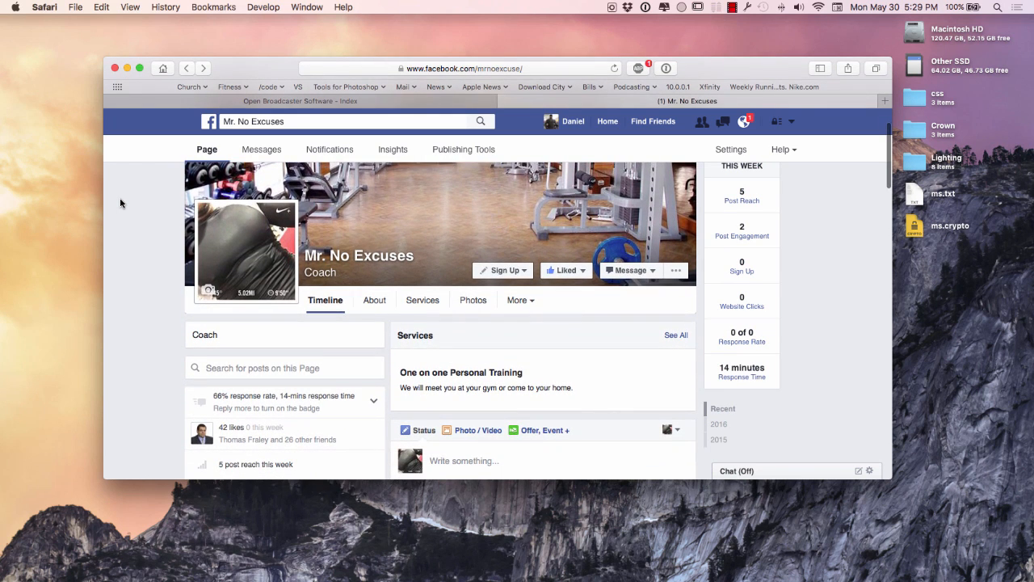
{"action": "scroll", "scroll_direction": "down", "scroll_amount": 3}
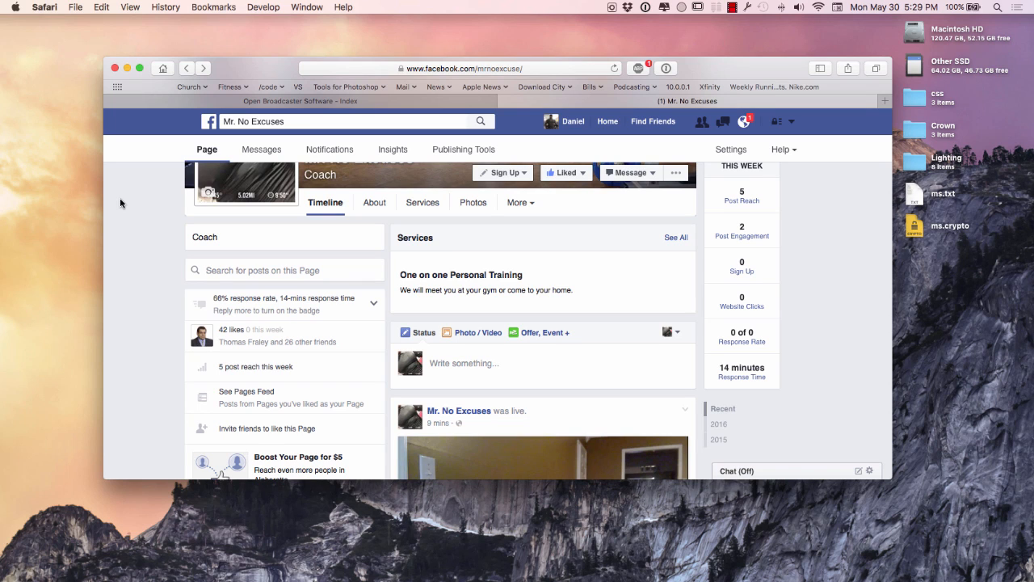
{"action": "mouse_move", "coordinate": [123, 204]}
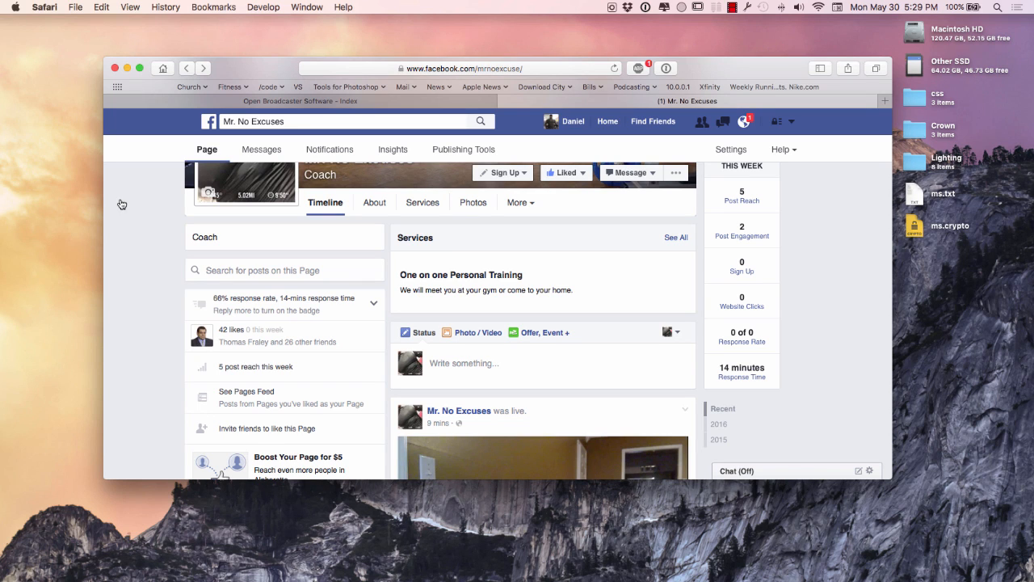
{"action": "mouse_move", "coordinate": [491, 427]}
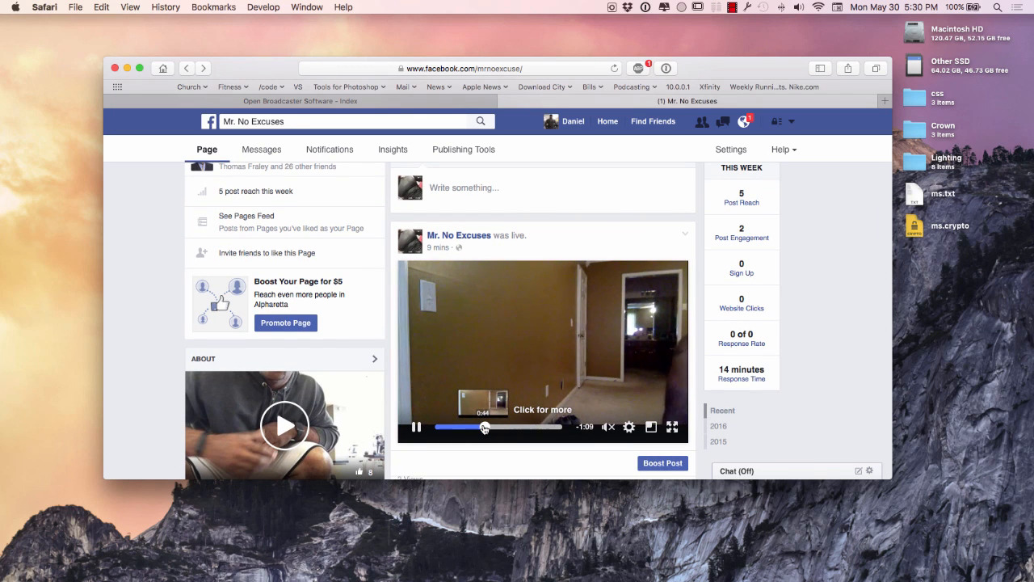
{"action": "left_click_drag", "start_coordinate": [485, 426], "coordinate": [523, 427]}
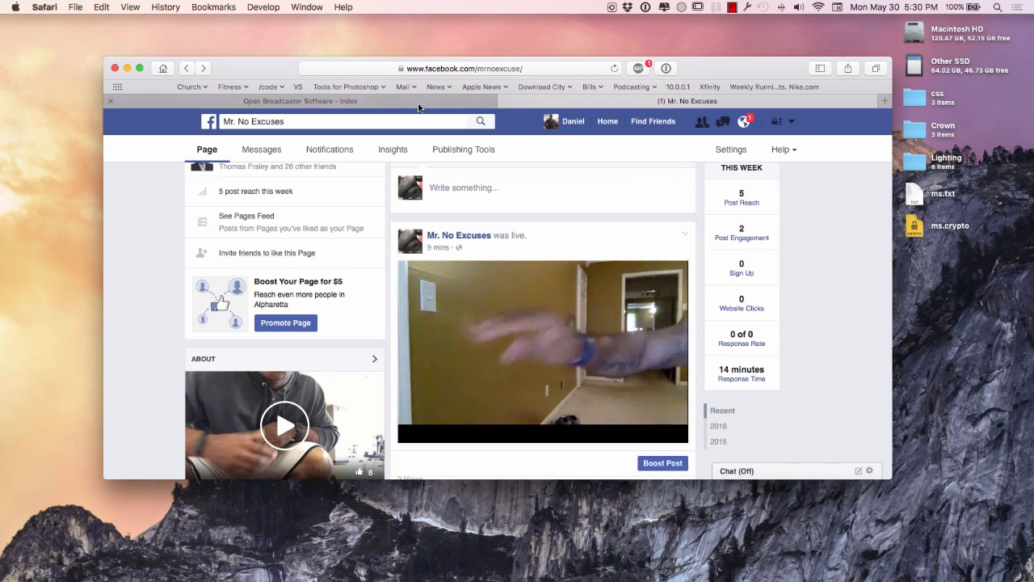
View the Open Broadcaster Software site, check the OS X version in About This Mac, then bring up OBS Studio
{"action": "left_click", "coordinate": [300, 100]}
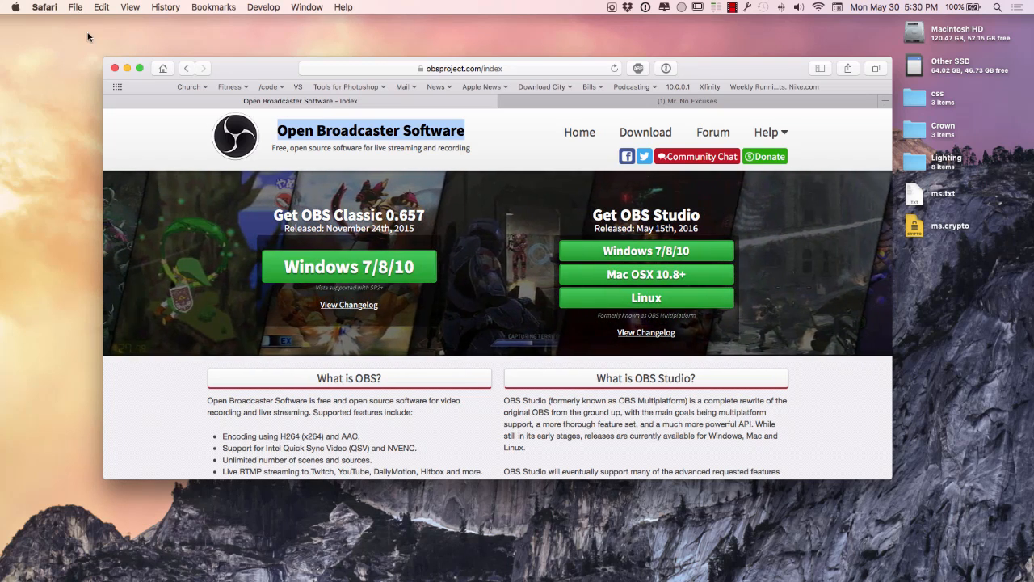
{"action": "left_click", "coordinate": [14, 6]}
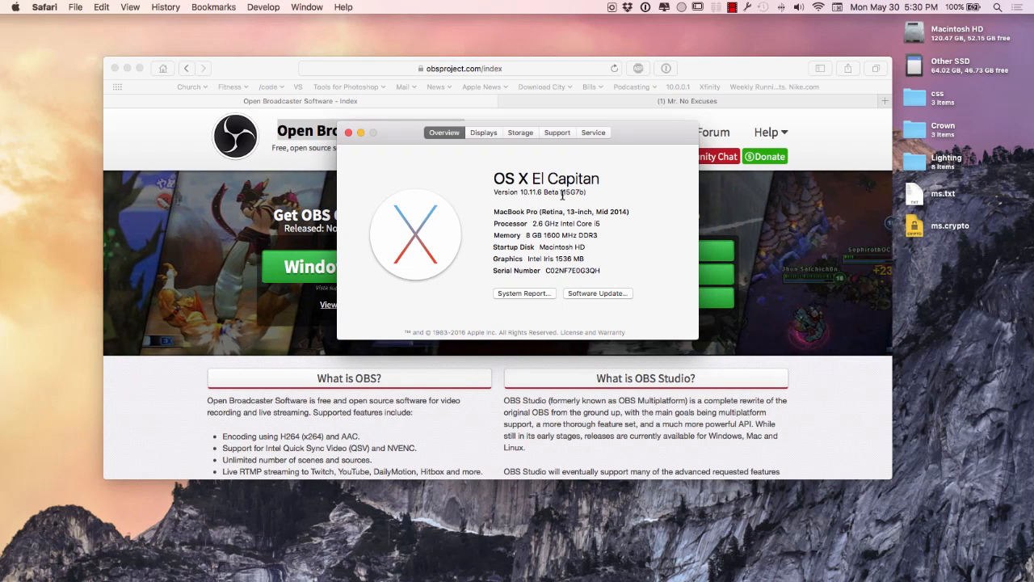
{"action": "double_click", "coordinate": [530, 190]}
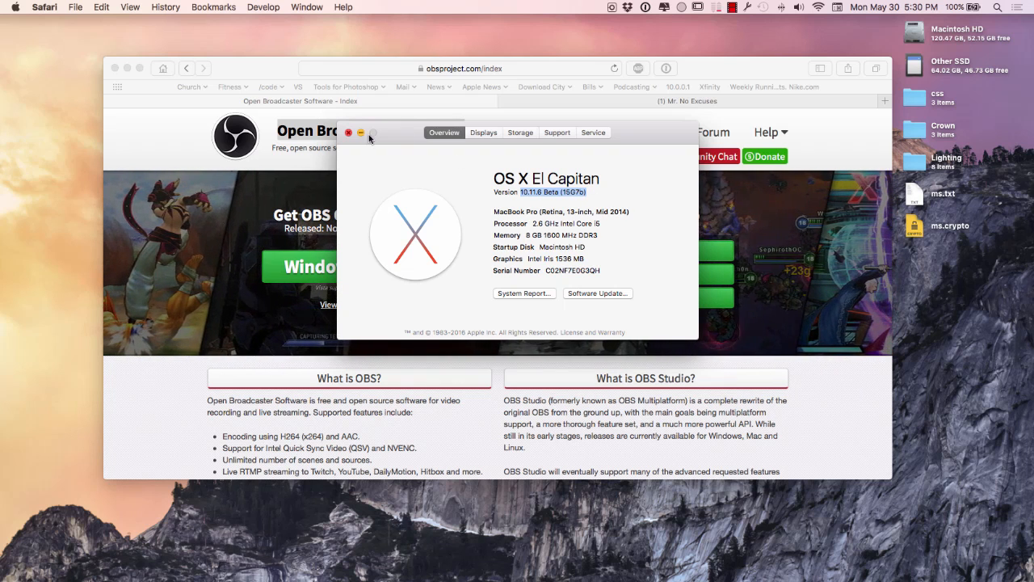
{"action": "left_click", "coordinate": [349, 133]}
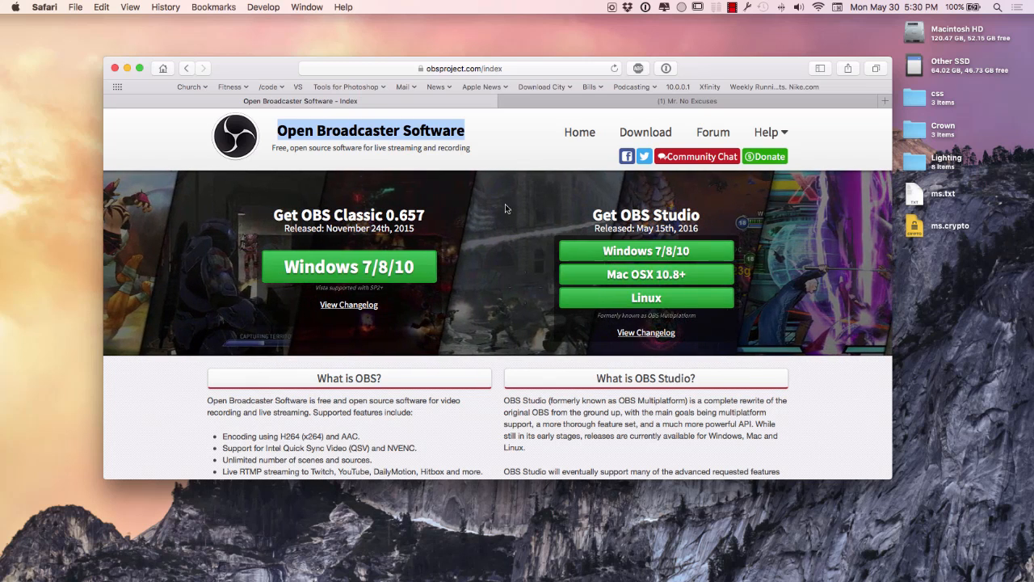
{"action": "left_click", "coordinate": [646, 275]}
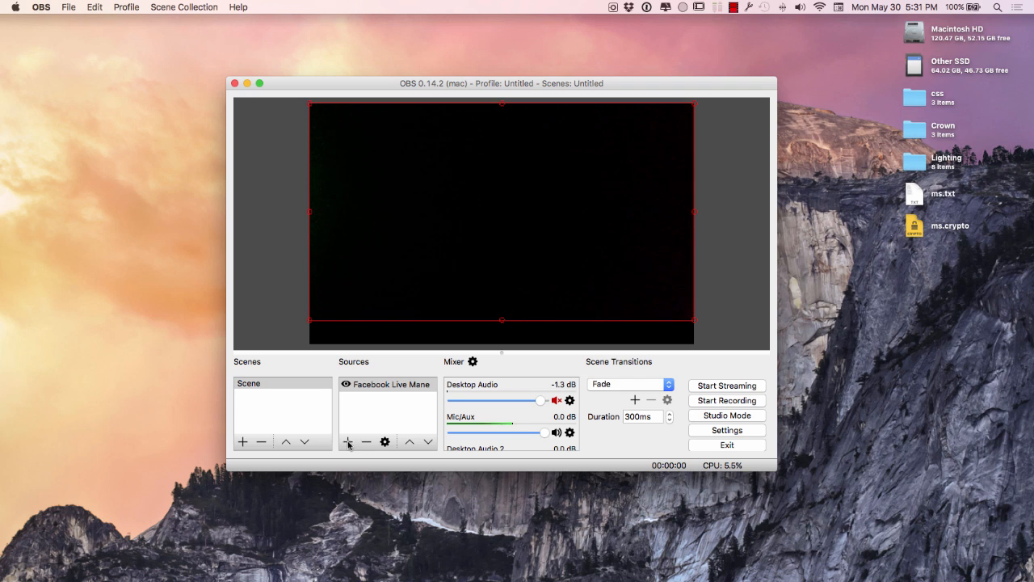
From the Sources + menu, try Display Capture, cancel it, and choose Window Capture instead
{"action": "left_click", "coordinate": [387, 385]}
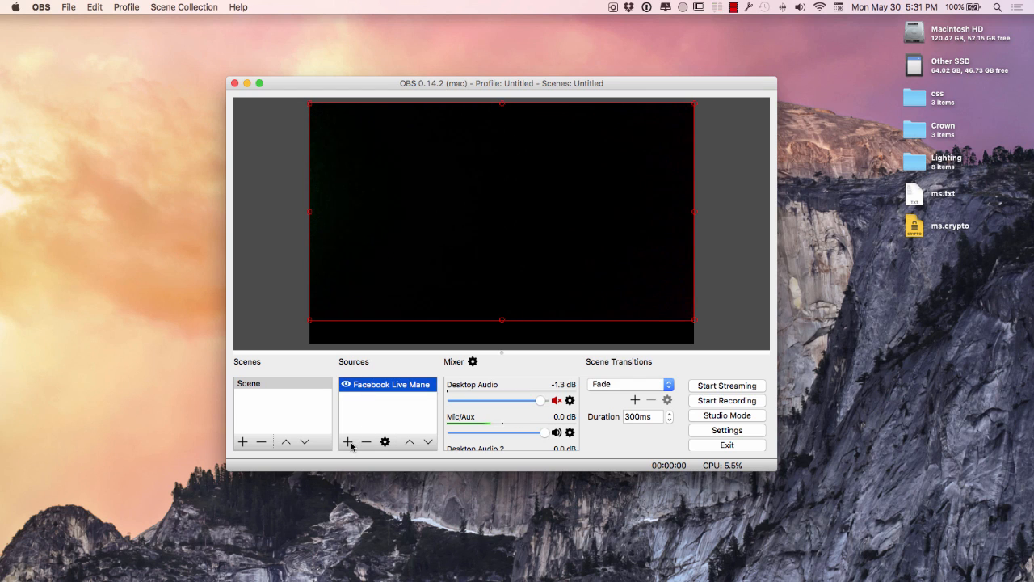
{"action": "left_click", "coordinate": [349, 441]}
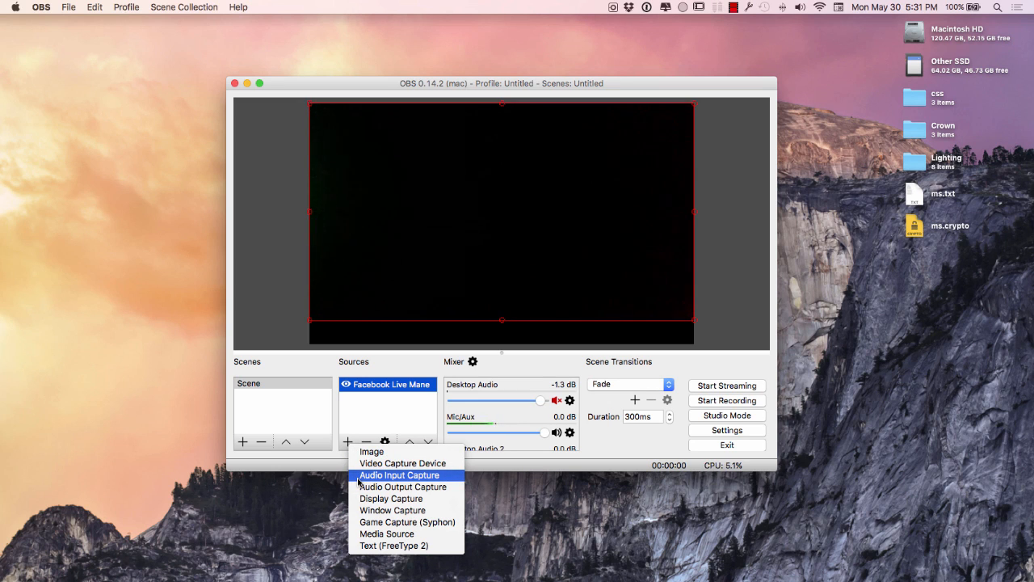
{"action": "mouse_move", "coordinate": [391, 497]}
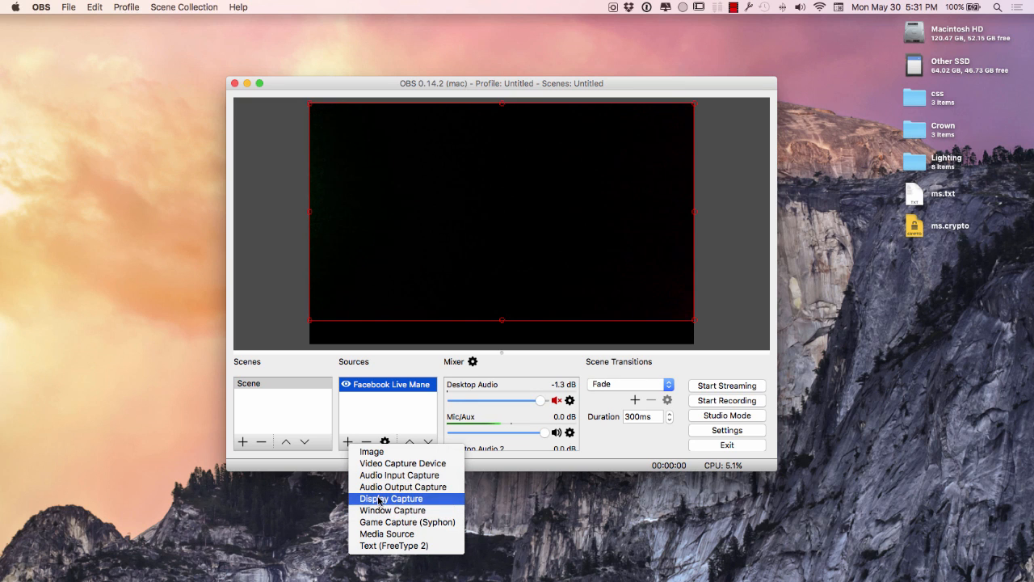
{"action": "left_click", "coordinate": [391, 498]}
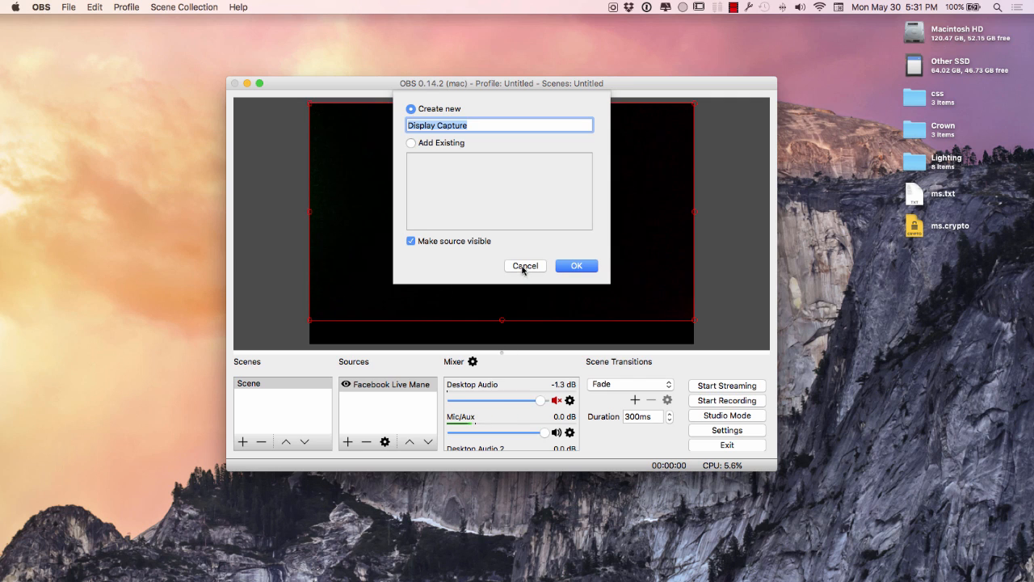
{"action": "left_click", "coordinate": [347, 443]}
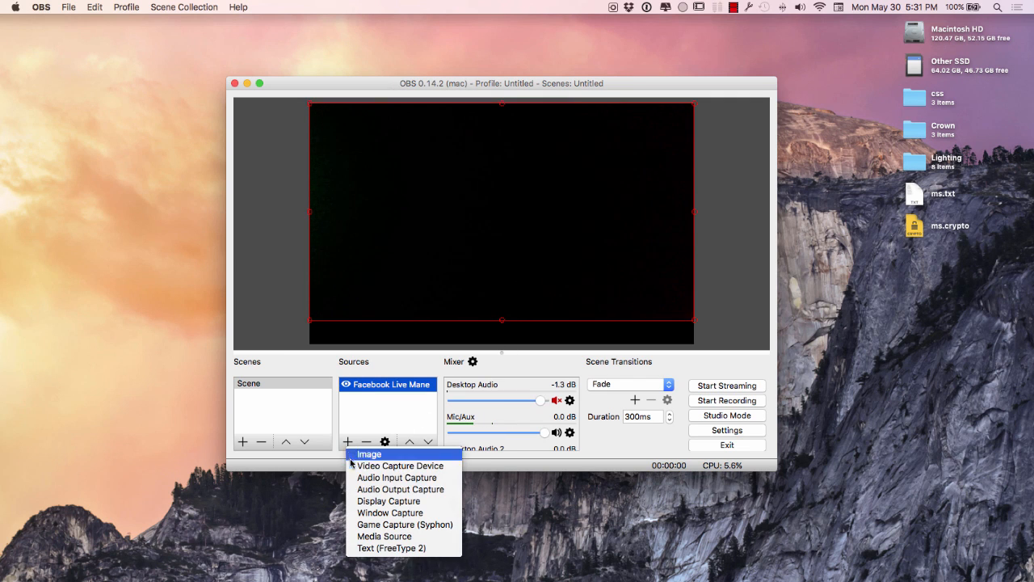
{"action": "left_click", "coordinate": [391, 512]}
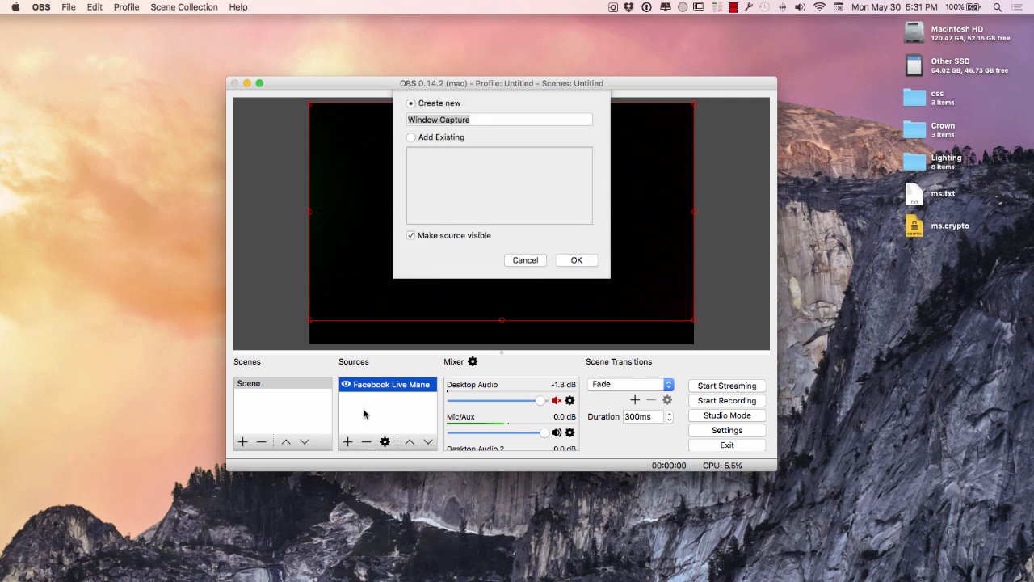
Create the window capture source named Test and first capture the Yosemite desktop picture window
{"action": "type", "text": "Test"}
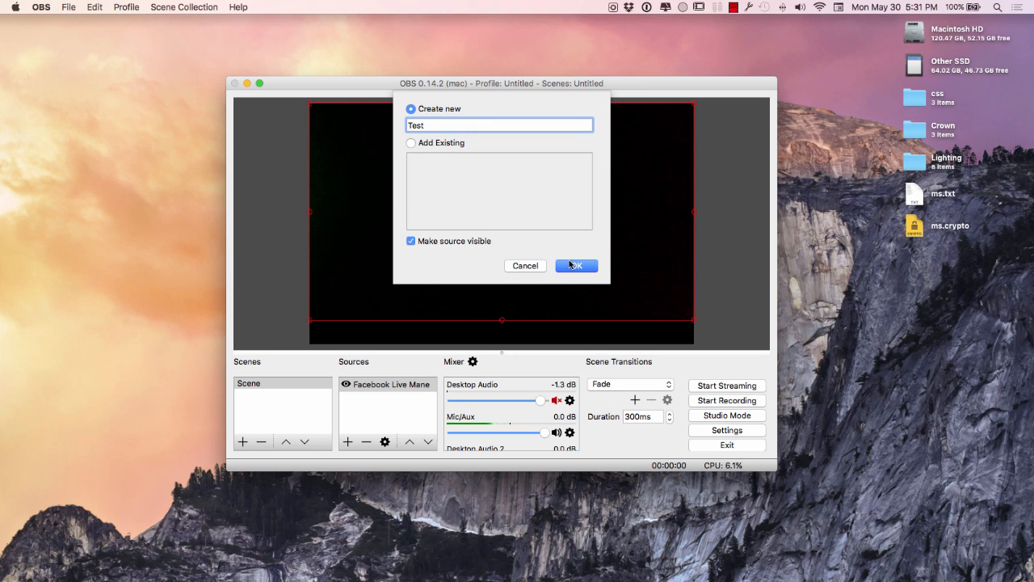
{"action": "left_click", "coordinate": [575, 265]}
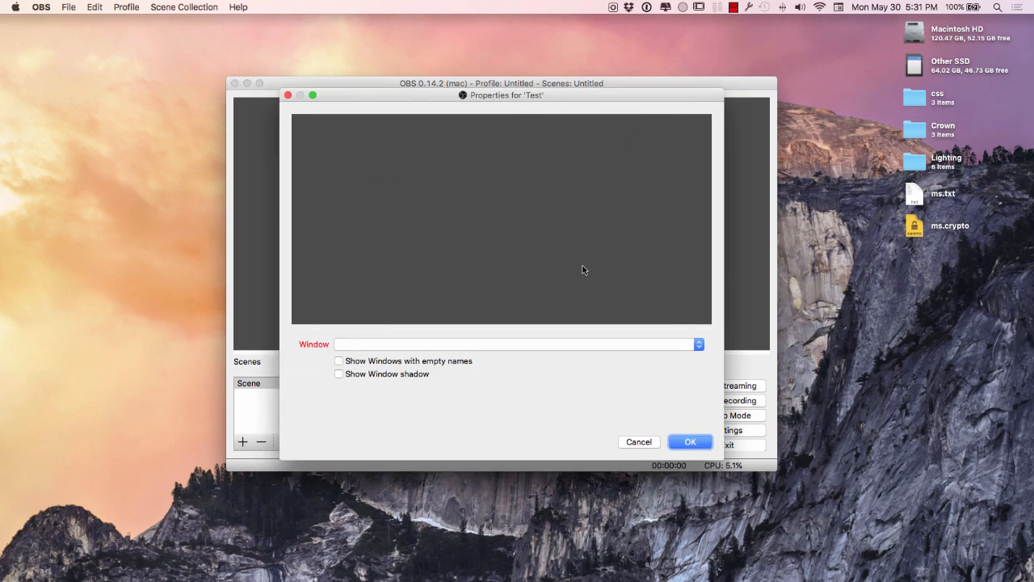
{"action": "left_click", "coordinate": [517, 344]}
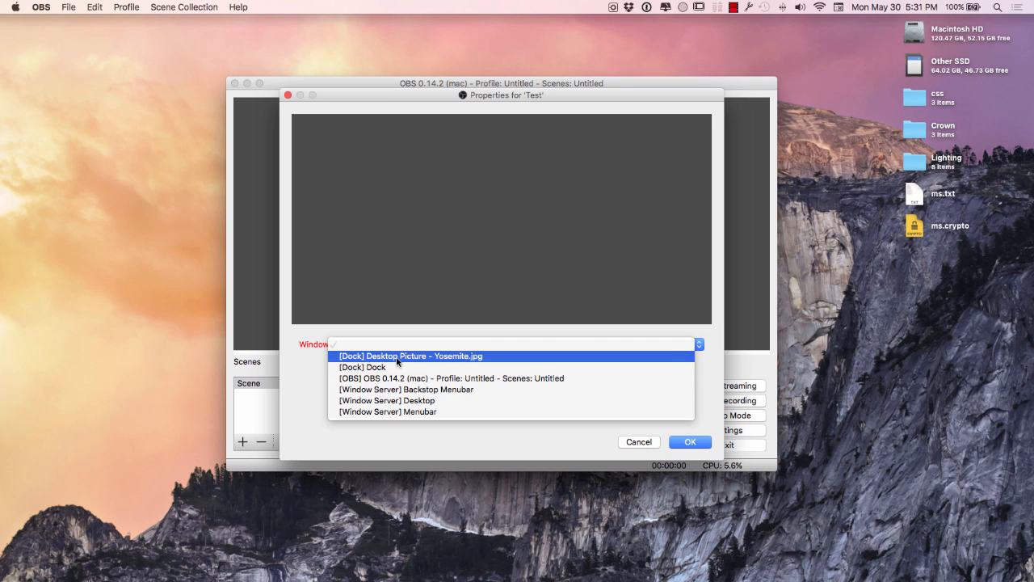
{"action": "left_click", "coordinate": [411, 357]}
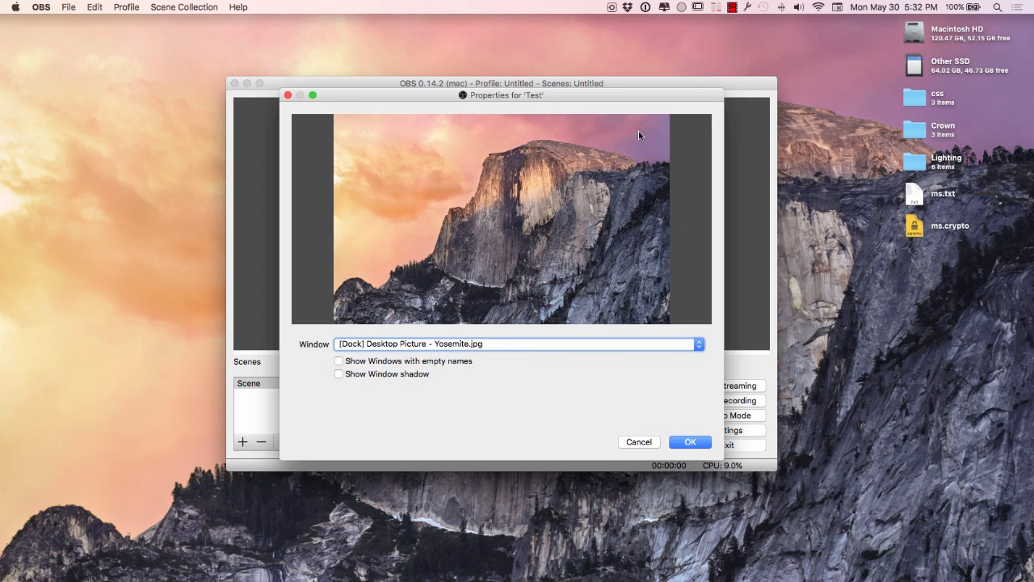
{"action": "left_click_drag", "start_coordinate": [504, 94], "coordinate": [598, 200]}
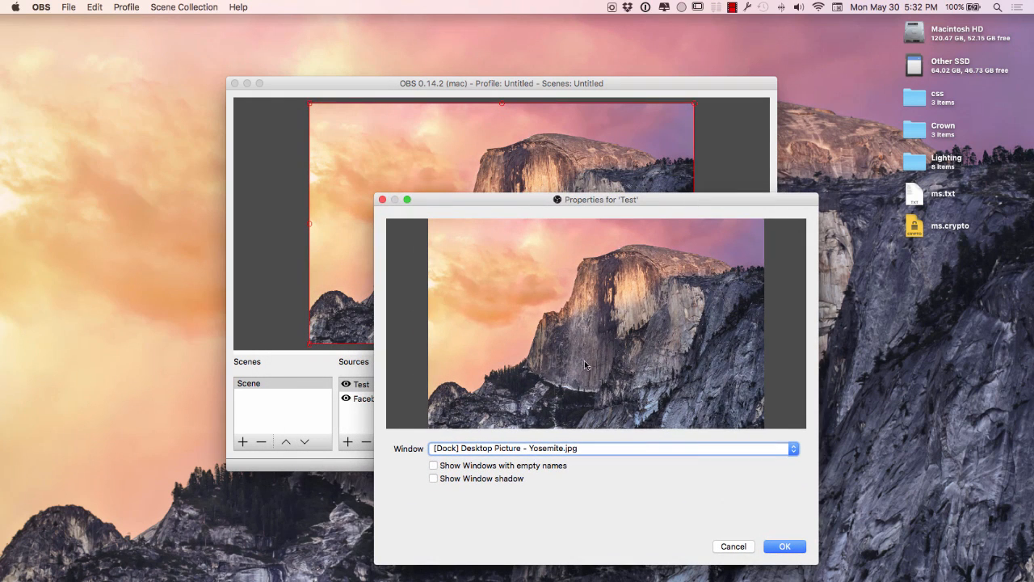
Try the Dock and main OBS window, then settle on capturing [Window Server] Desktop
{"action": "left_click", "coordinate": [611, 449]}
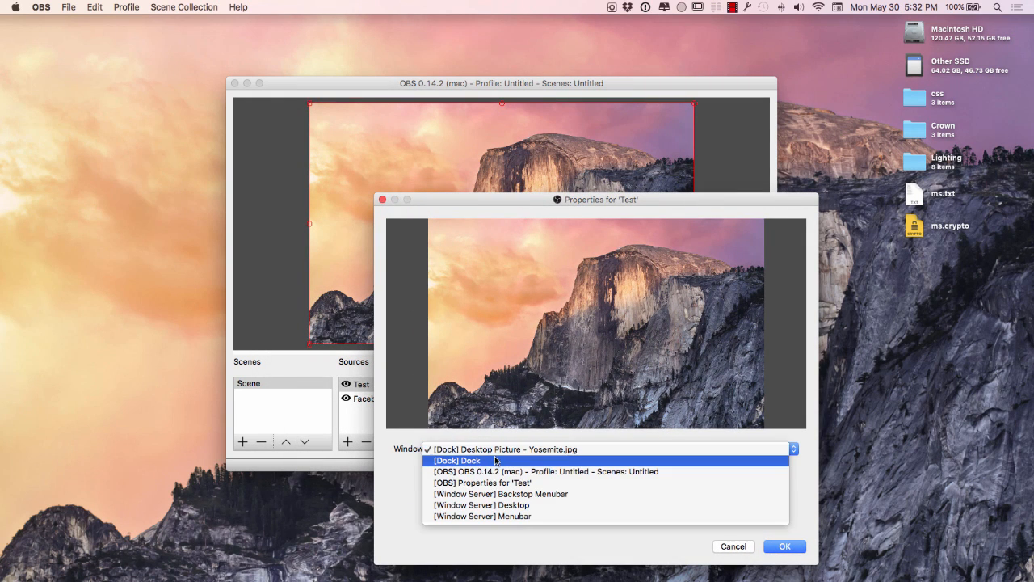
{"action": "left_click", "coordinate": [457, 459]}
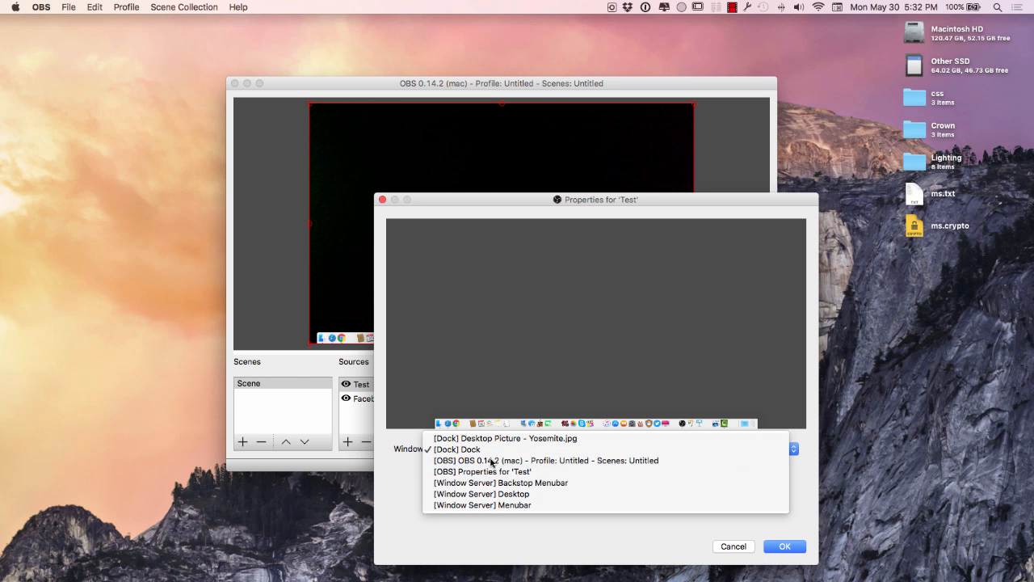
{"action": "left_click", "coordinate": [547, 458]}
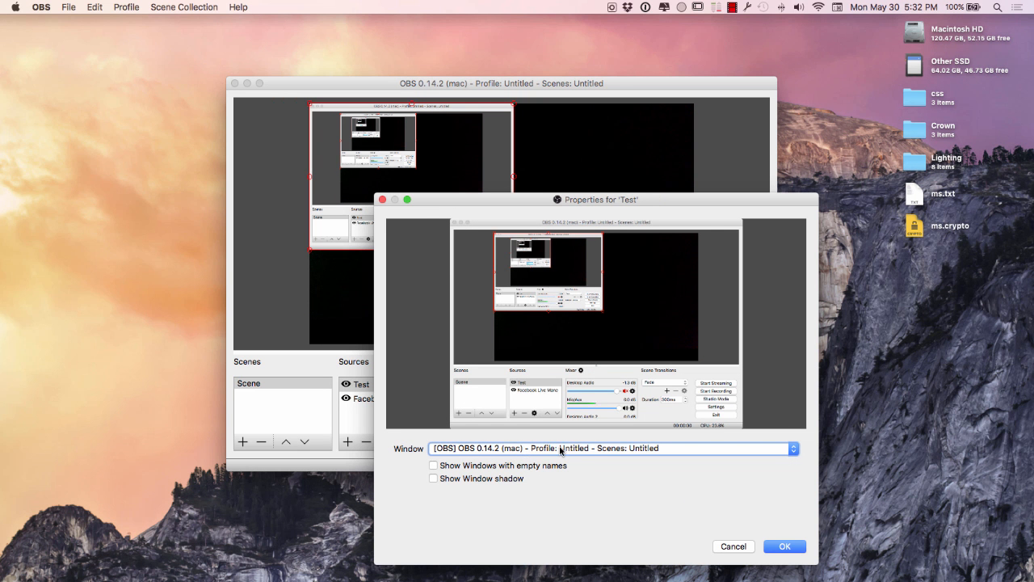
{"action": "mouse_move", "coordinate": [250, 91]}
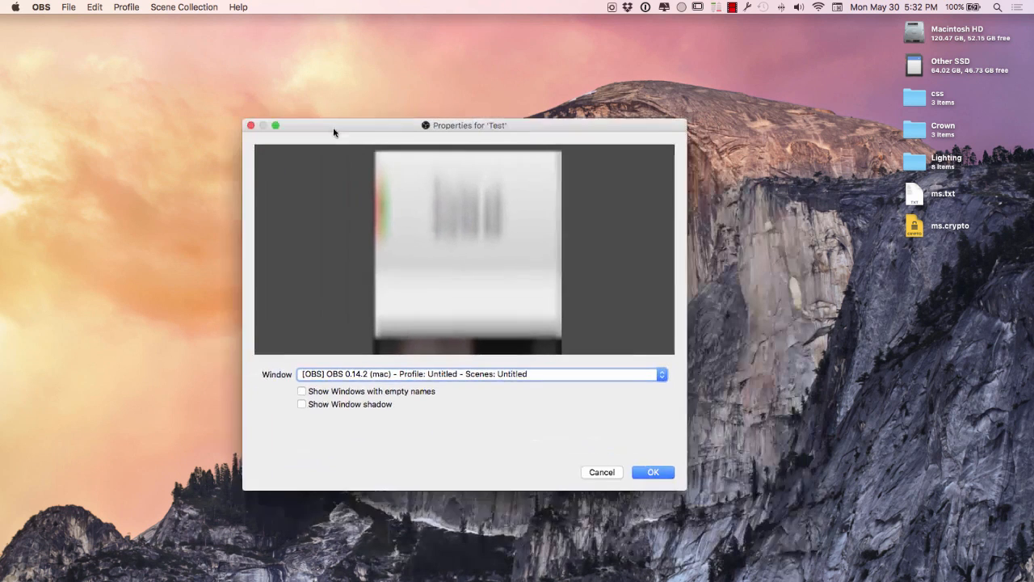
{"action": "left_click", "coordinate": [481, 373]}
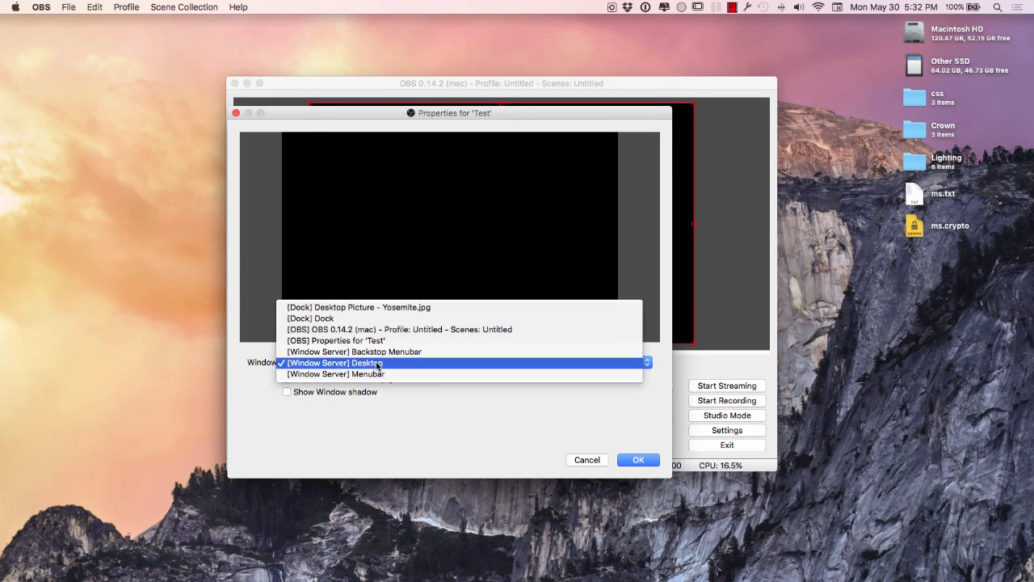
{"action": "left_click", "coordinate": [333, 374]}
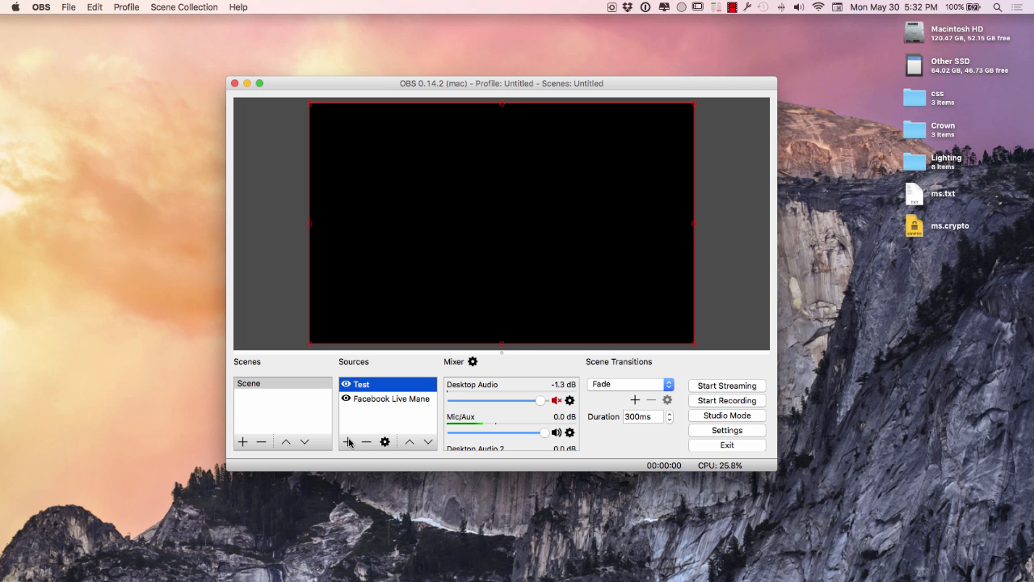
Choose Video Capture Device from the Sources + menu
{"action": "left_click", "coordinate": [347, 442]}
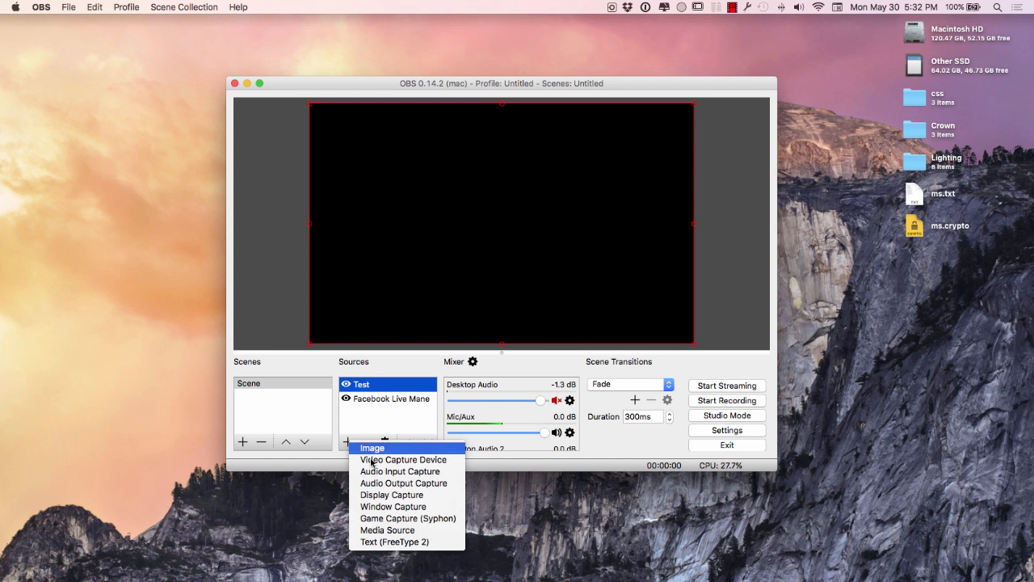
{"action": "mouse_move", "coordinate": [404, 459]}
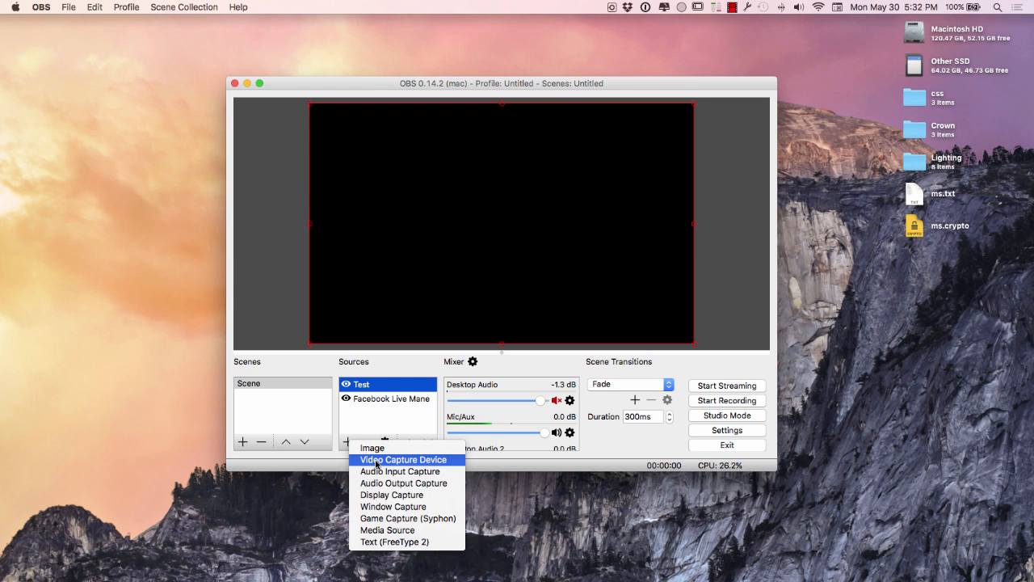
{"action": "mouse_move", "coordinate": [391, 494]}
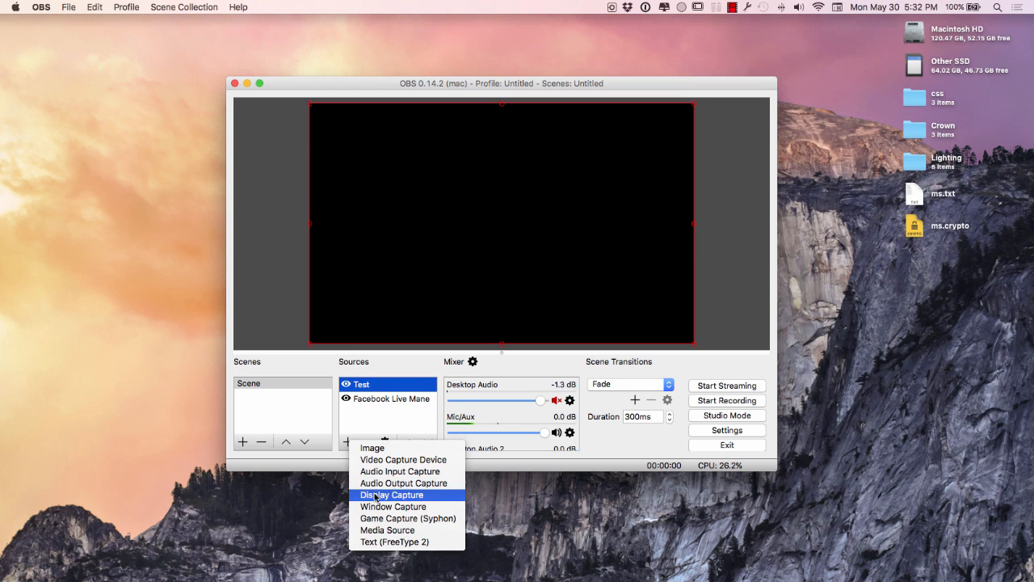
{"action": "mouse_move", "coordinate": [394, 508]}
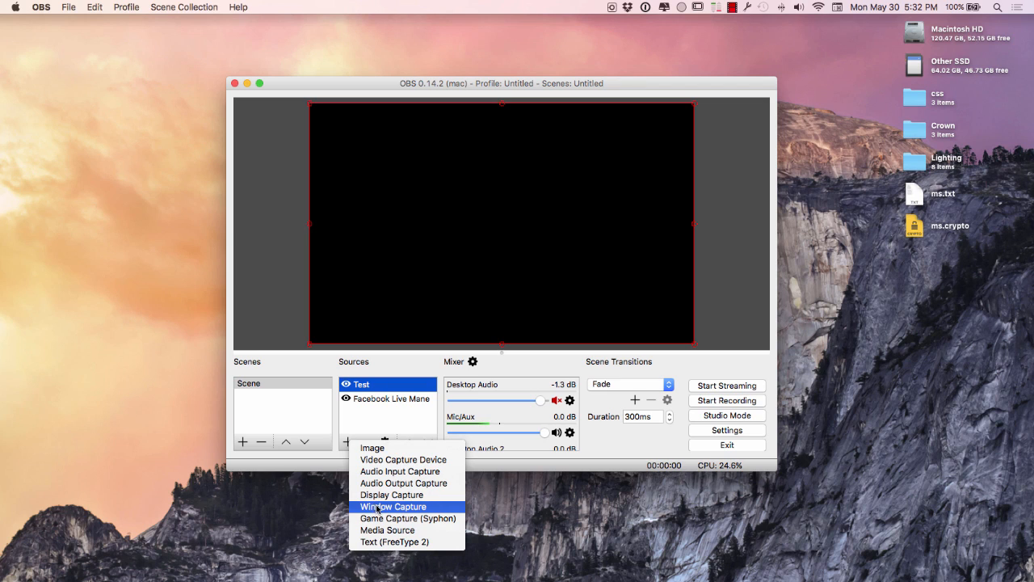
{"action": "mouse_move", "coordinate": [407, 517]}
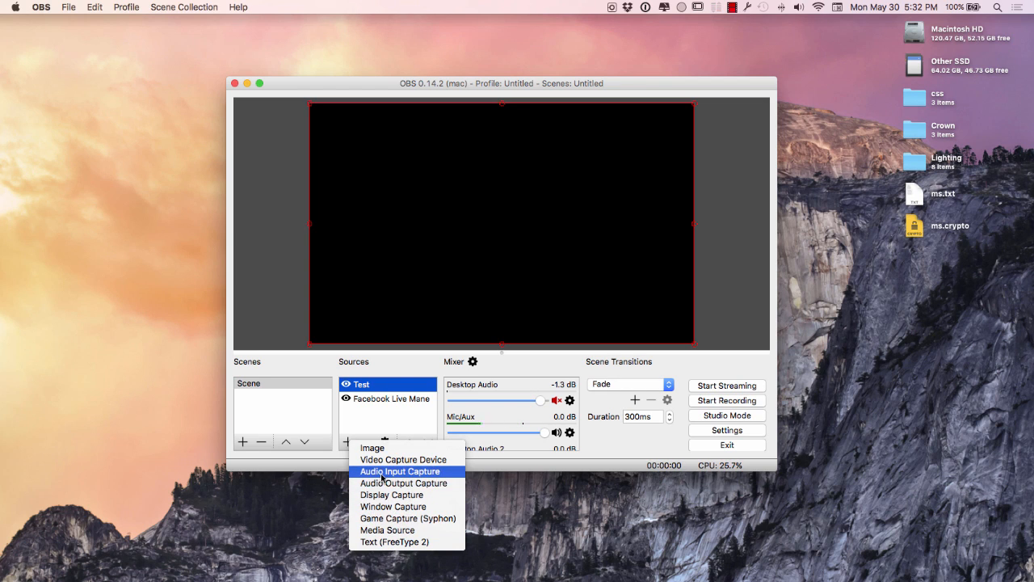
{"action": "mouse_move", "coordinate": [404, 458]}
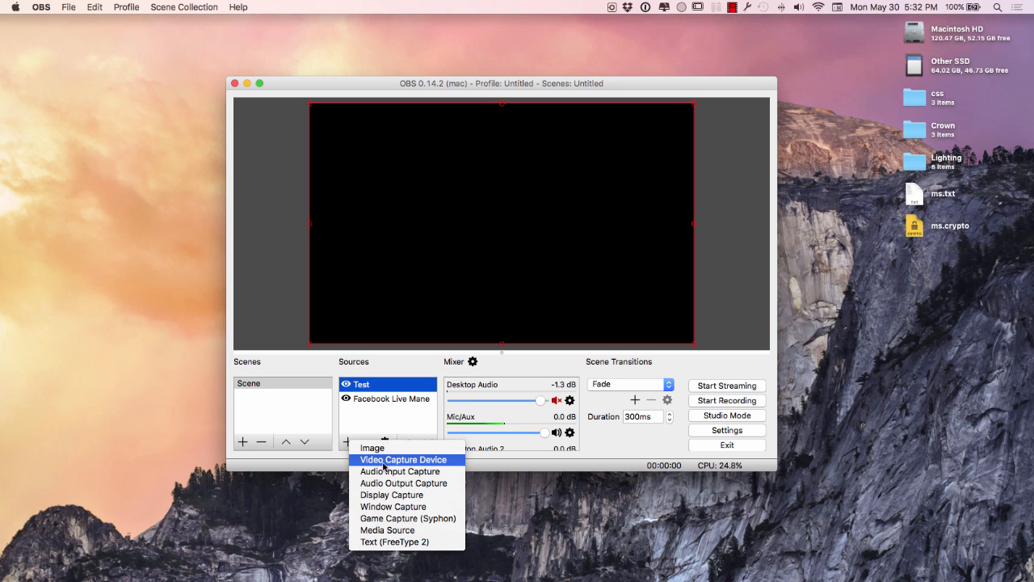
{"action": "left_click", "coordinate": [402, 459]}
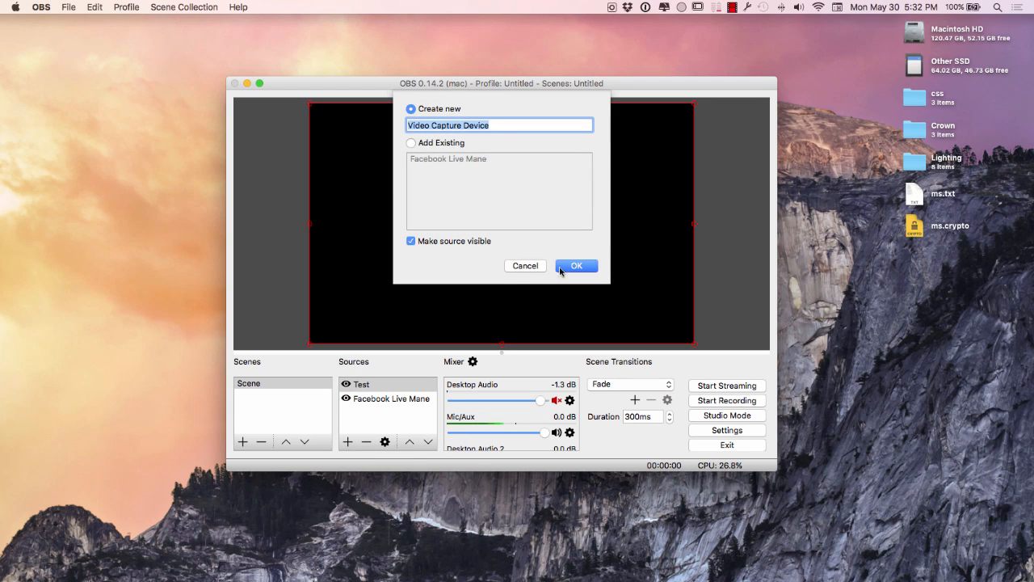
Create the source with its default name and set its device to FaceTime HD Camera
{"action": "left_click", "coordinate": [575, 265]}
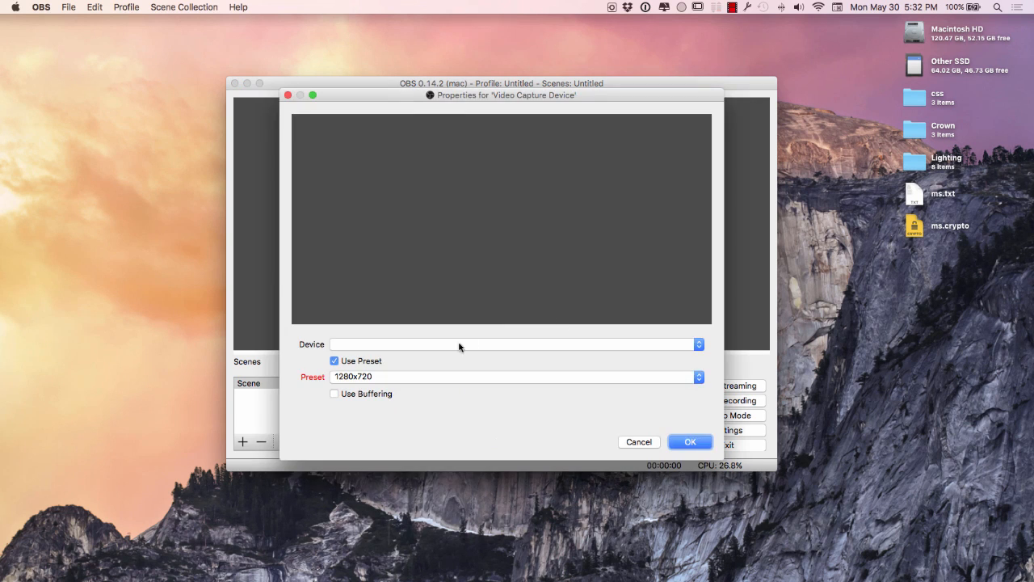
{"action": "left_click", "coordinate": [515, 343]}
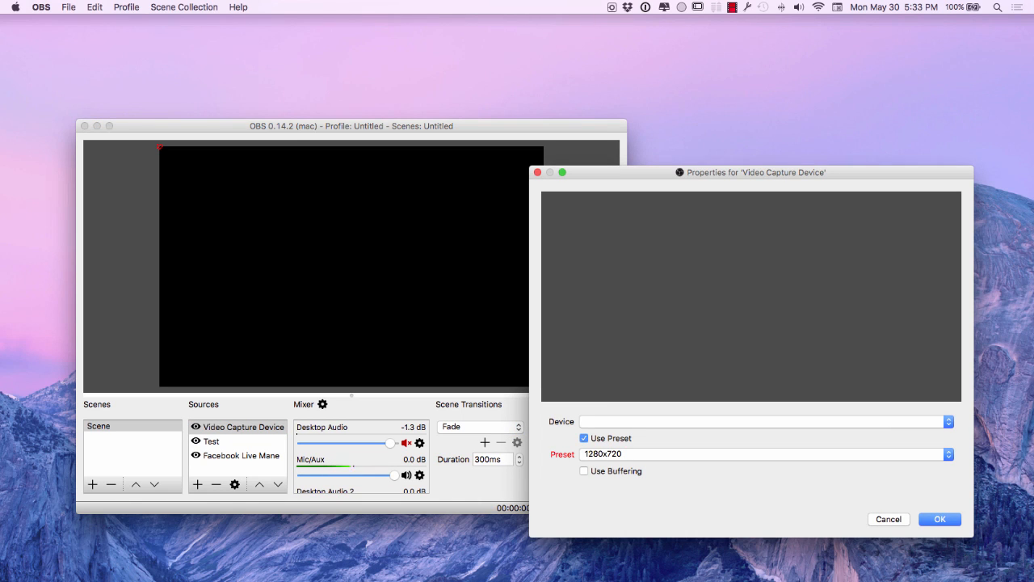
{"action": "left_click", "coordinate": [762, 420]}
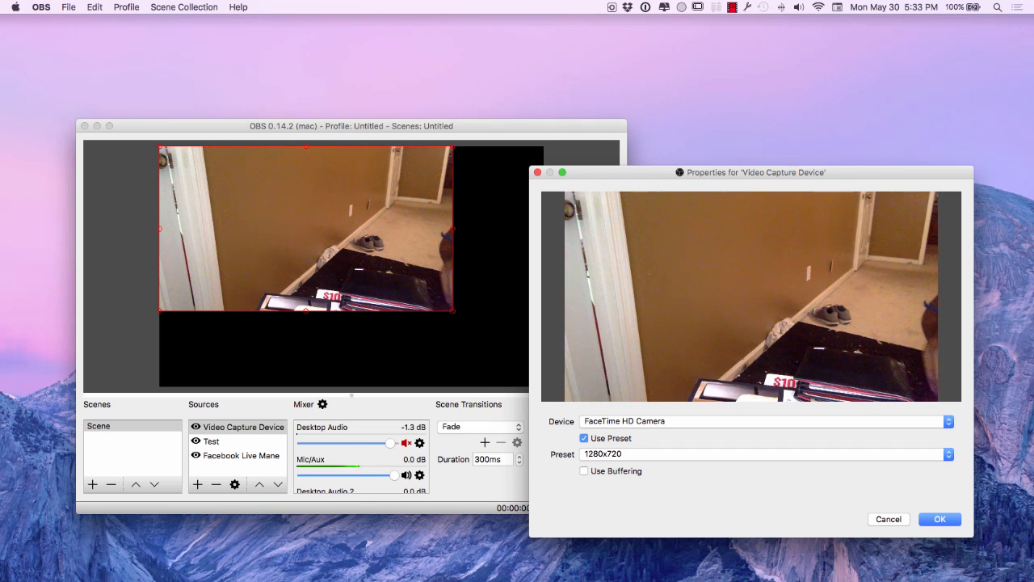
{"action": "left_click", "coordinate": [939, 519]}
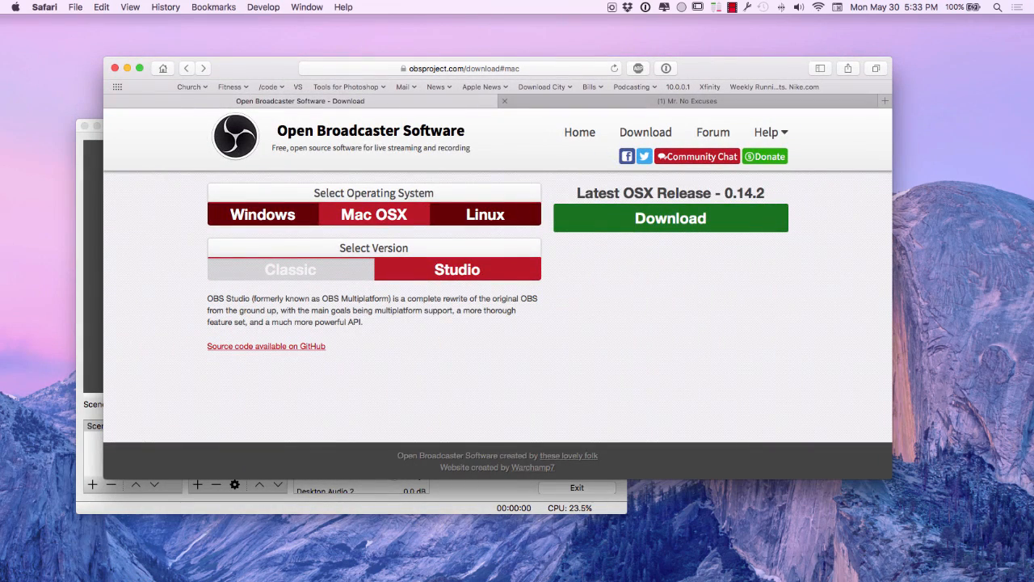
Switch to the Facebook tab and open the page's Video Library in Publishing Tools
{"action": "left_click", "coordinate": [687, 100]}
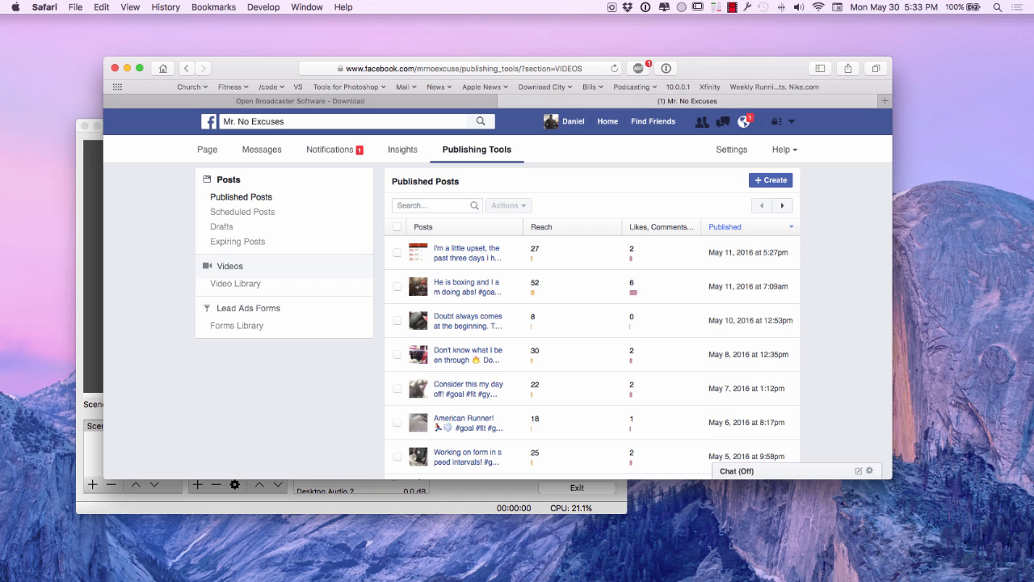
{"action": "left_click", "coordinate": [236, 285]}
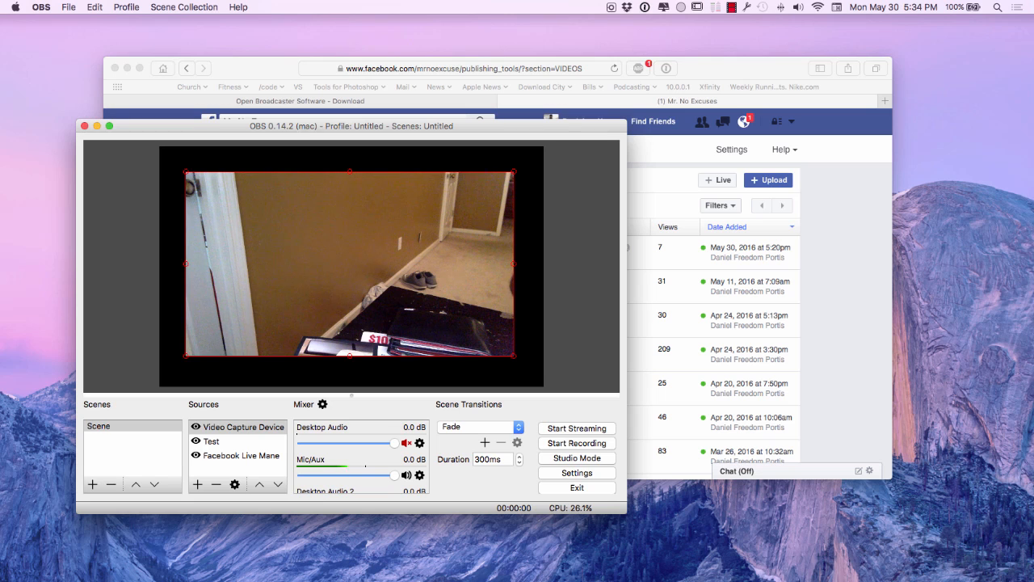
Review the Audio settings in OBS and close Settings unchanged
{"action": "left_click", "coordinate": [575, 471]}
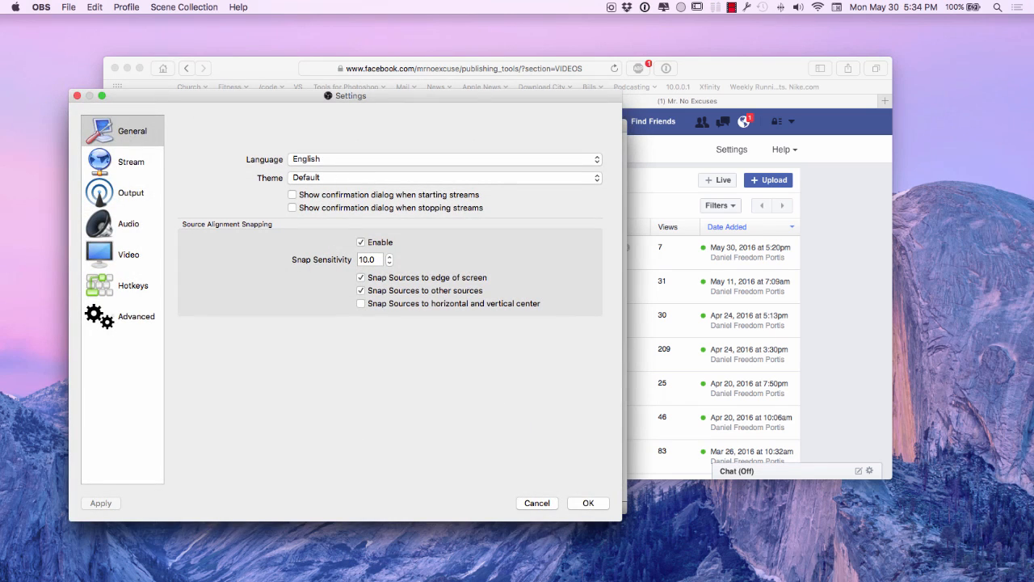
{"action": "left_click", "coordinate": [129, 222]}
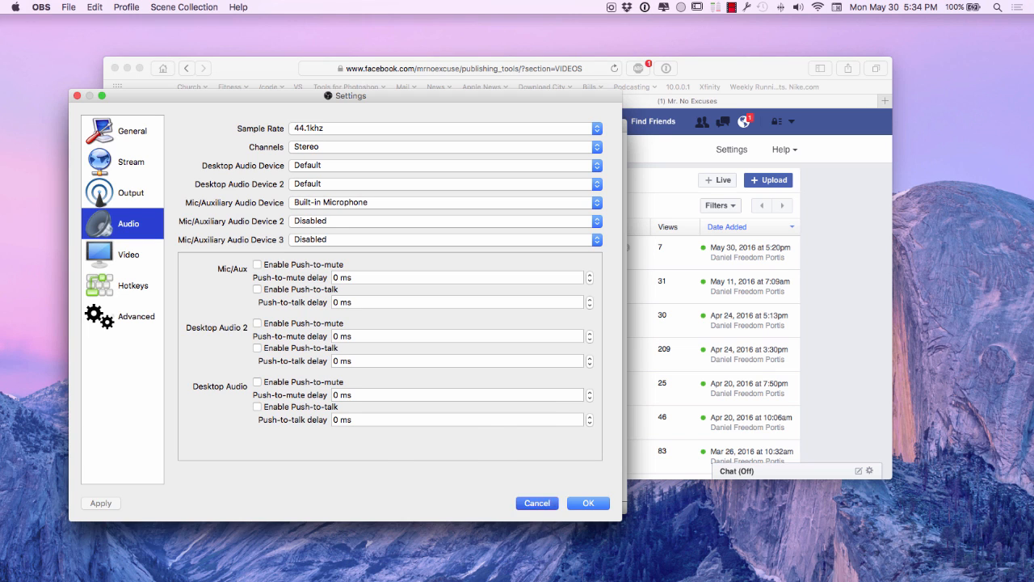
{"action": "left_click", "coordinate": [589, 502]}
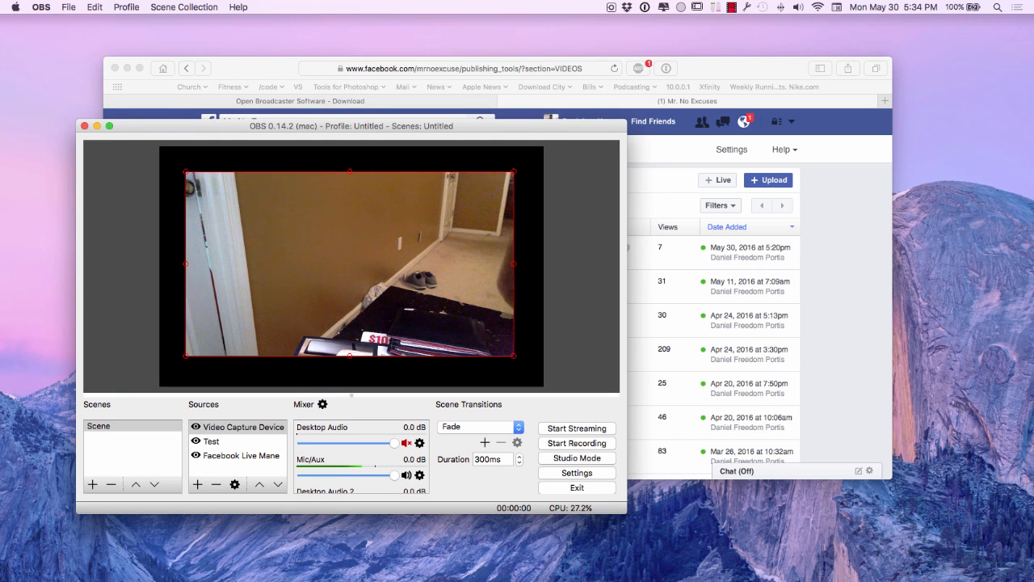
Start Streaming, hit the stream key connection error, and dismiss it
{"action": "left_click", "coordinate": [575, 427]}
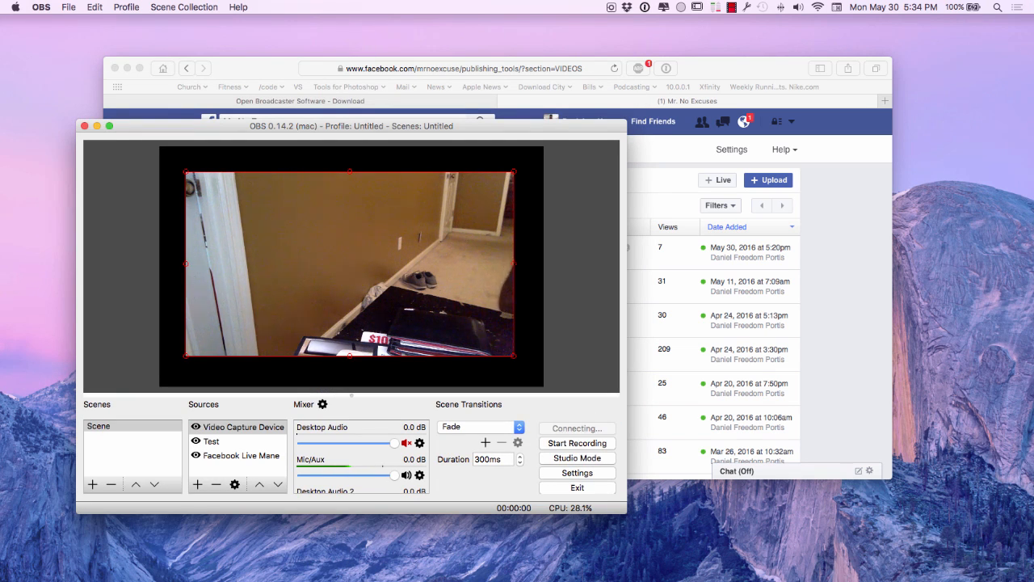
{"action": "left_click", "coordinate": [577, 427]}
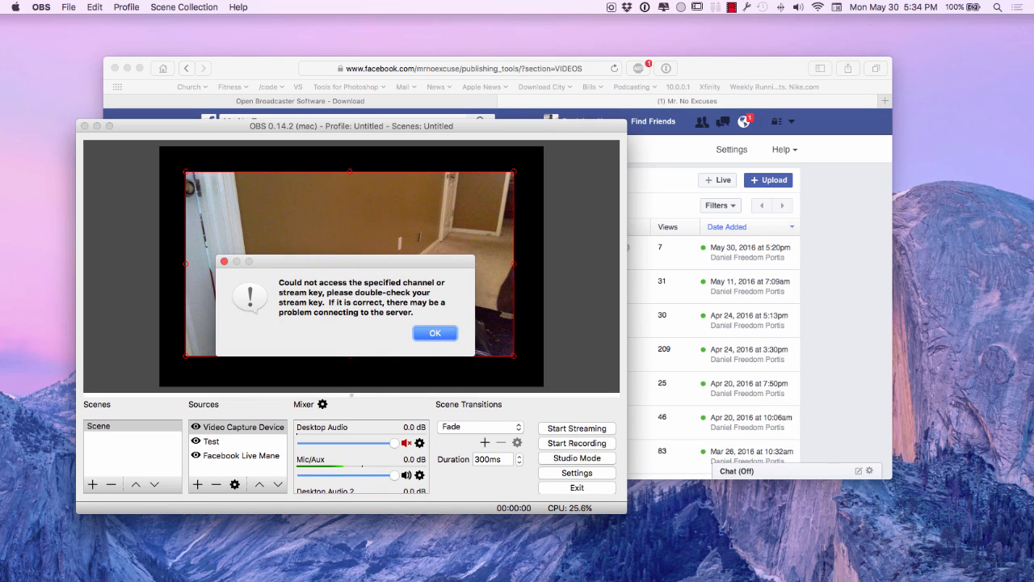
{"action": "left_click", "coordinate": [435, 333]}
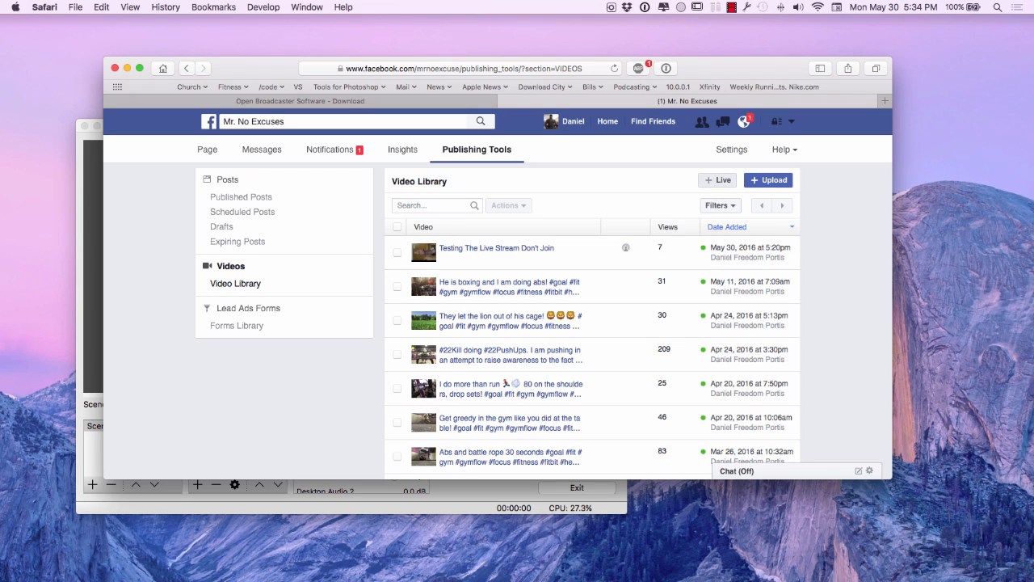
Start a new live video from Video Library with the + Live button
{"action": "left_click", "coordinate": [718, 180]}
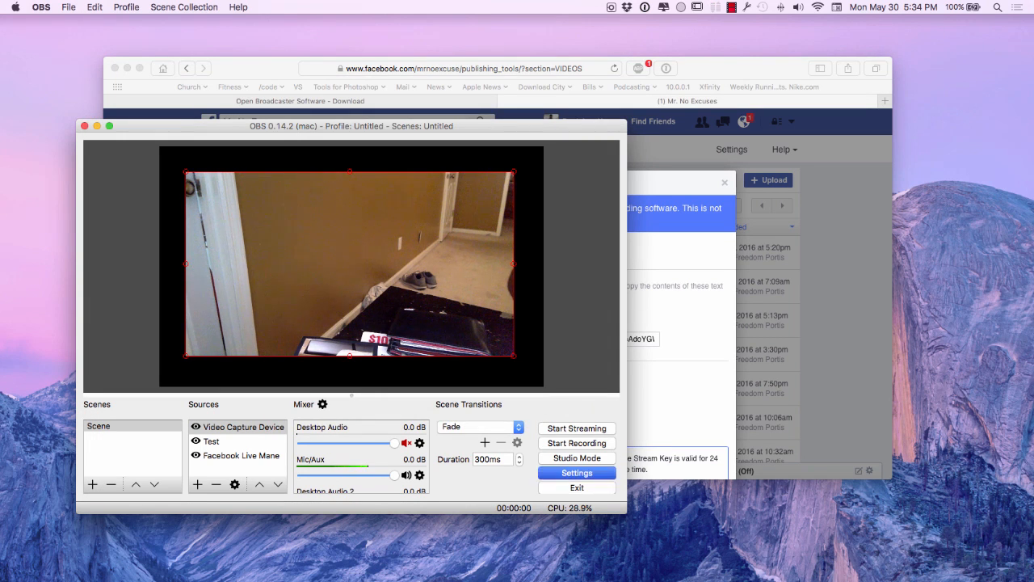
In Stream settings, select the stream key field and keep Facebook Live as the service
{"action": "left_click", "coordinate": [575, 472]}
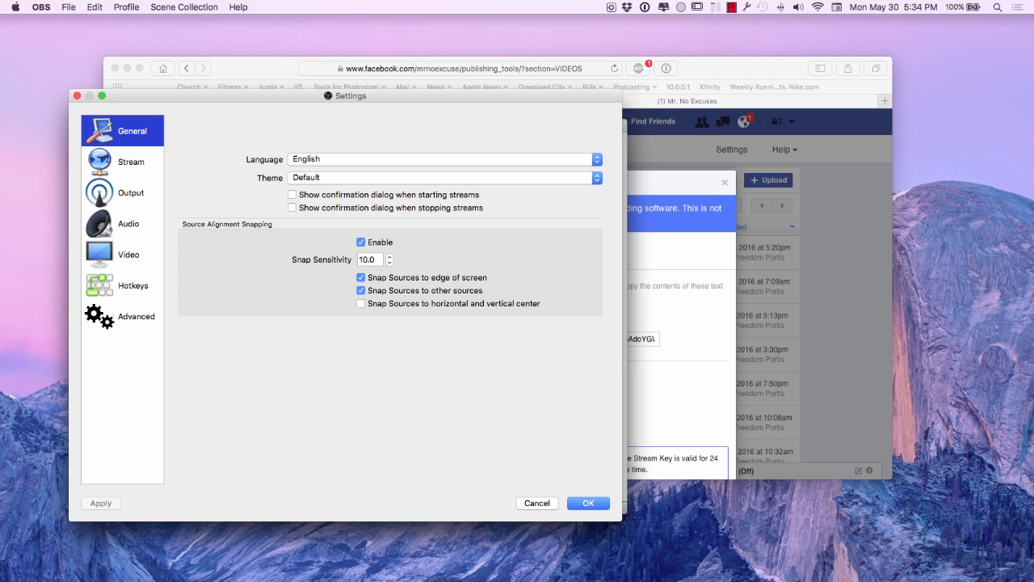
{"action": "left_click", "coordinate": [131, 162]}
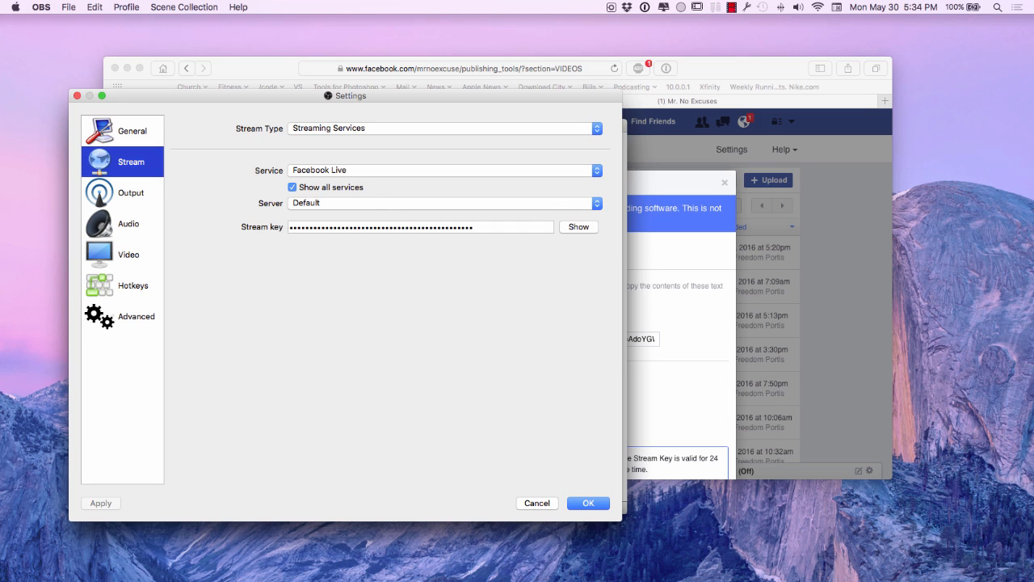
{"action": "left_click", "coordinate": [420, 226]}
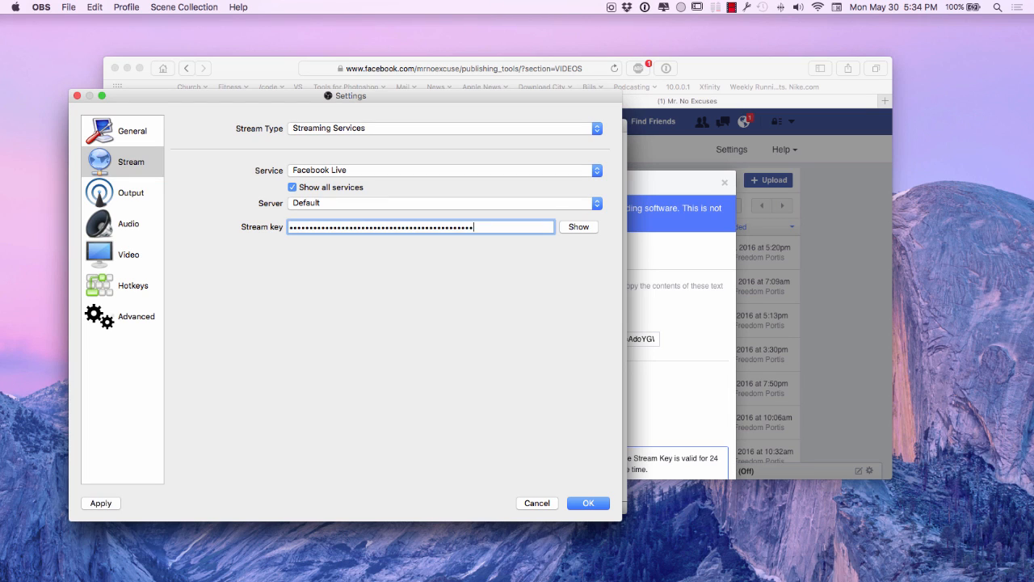
{"action": "left_click", "coordinate": [444, 169]}
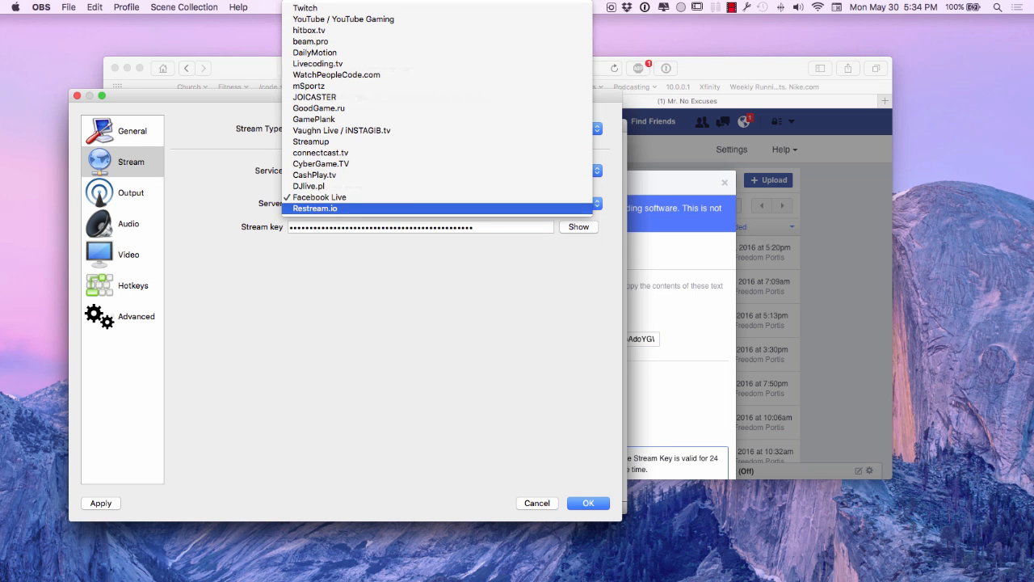
{"action": "left_click", "coordinate": [320, 197]}
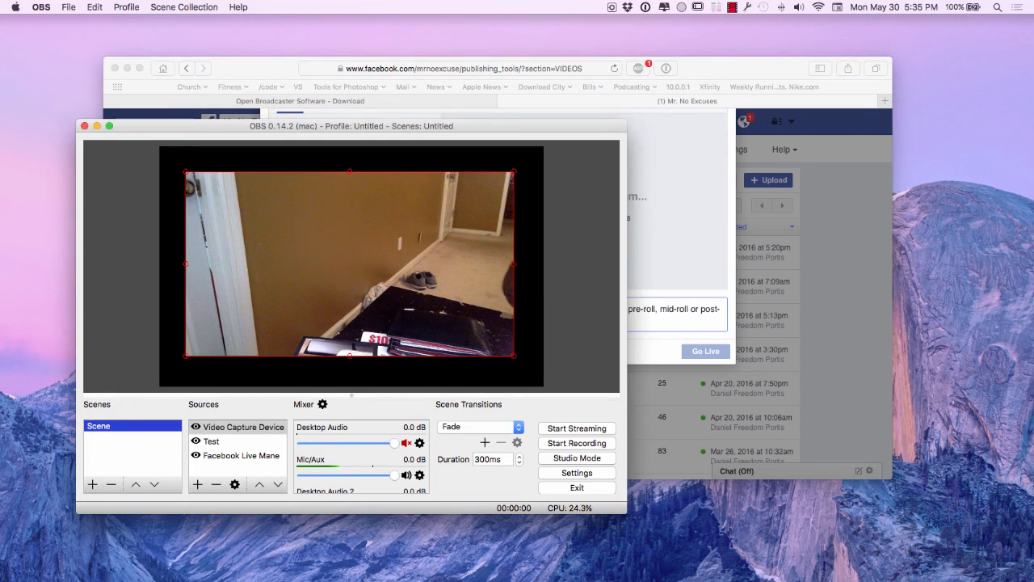
Begin broadcasting the camera feed from OBS to the configured Facebook Live stream
{"action": "left_click", "coordinate": [575, 428]}
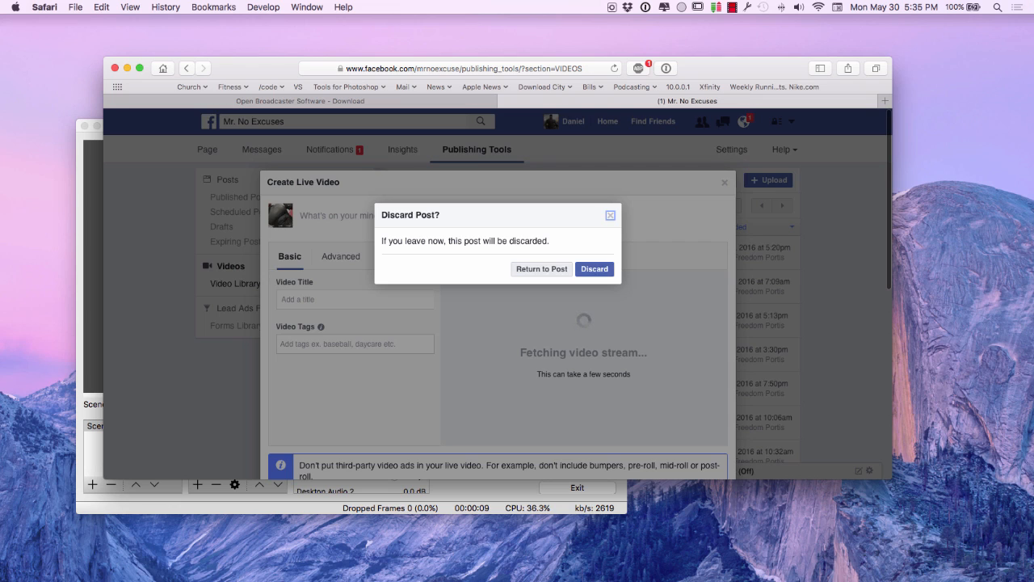
Keep the live post, title the video 'Dont watch', and go live with the incoming stream
{"action": "left_click", "coordinate": [541, 269]}
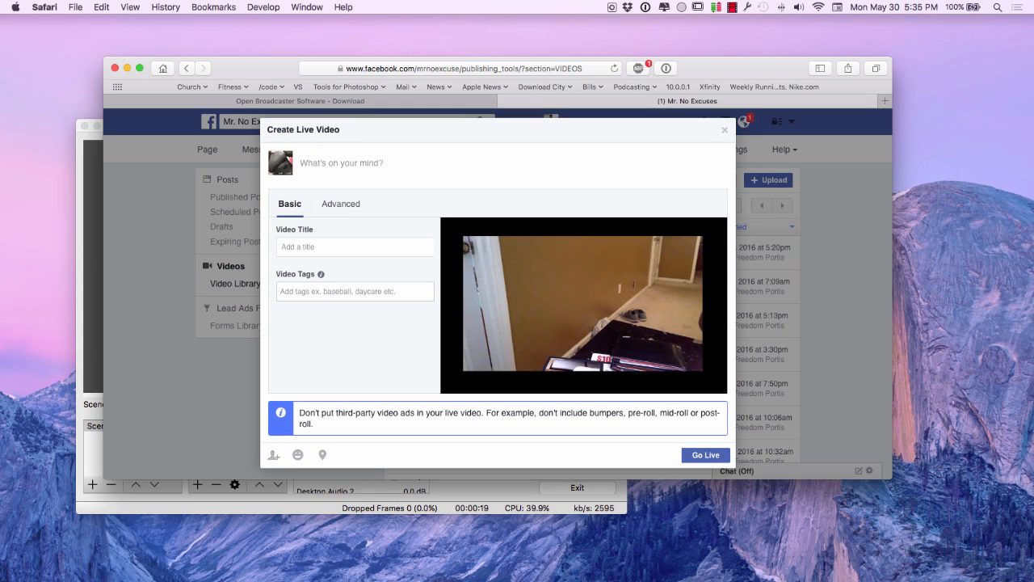
{"action": "left_click", "coordinate": [354, 246]}
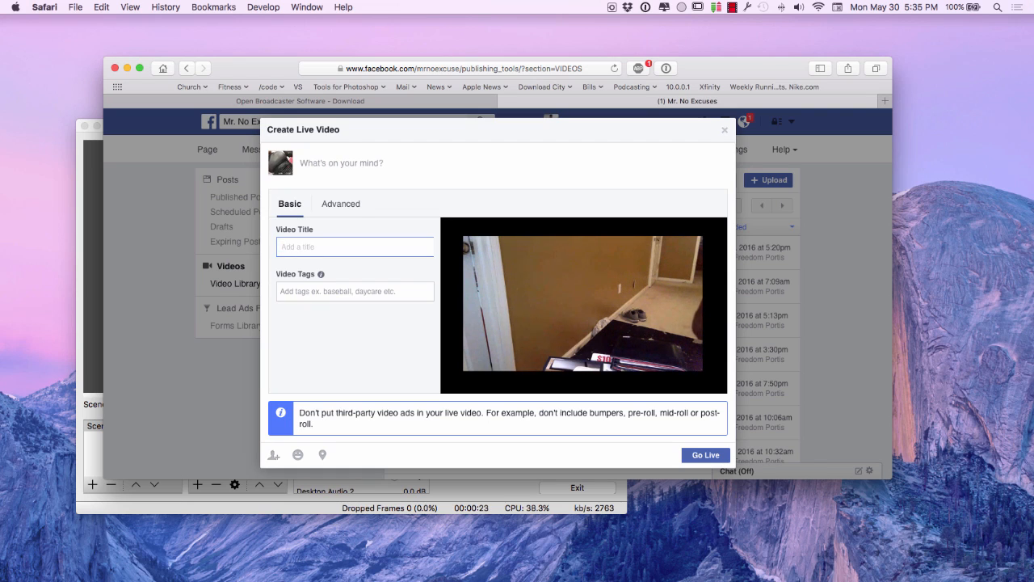
{"action": "type", "text": "Dont watch"}
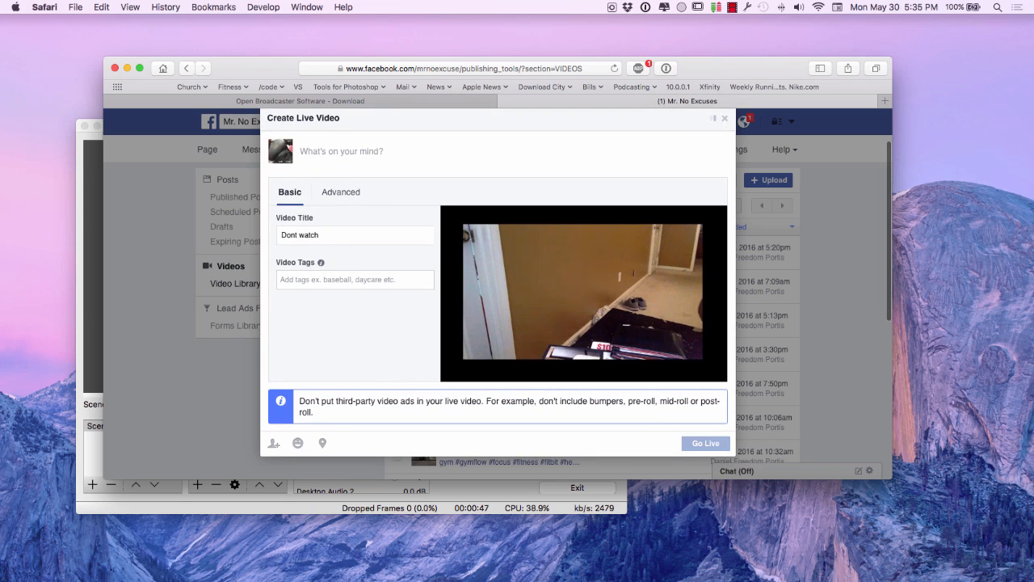
{"action": "left_click", "coordinate": [704, 443]}
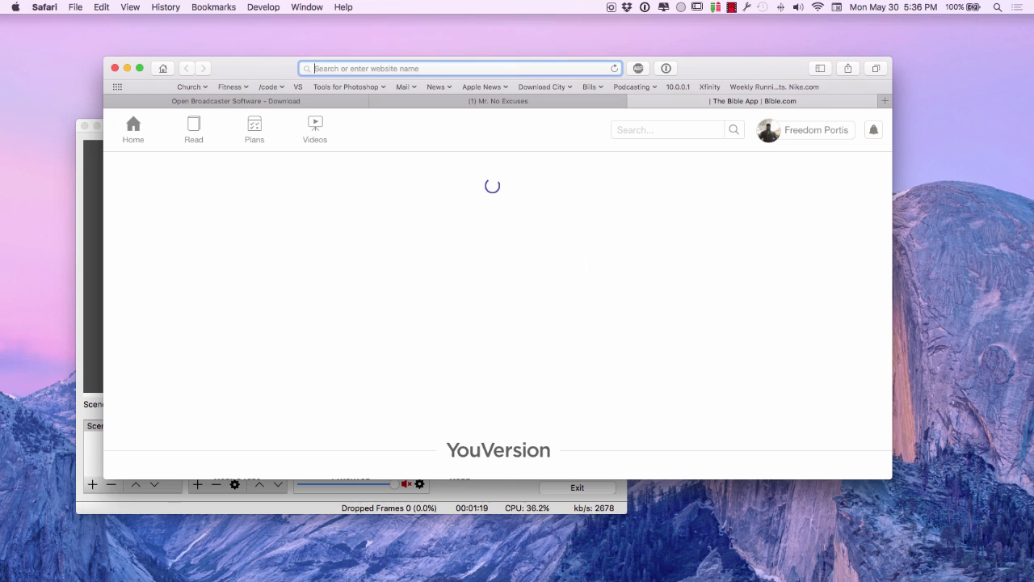
Load facebook.com and play the Mr. No Excuses live video post in the News Feed
{"action": "type", "text": "https://www.facebook.com"}
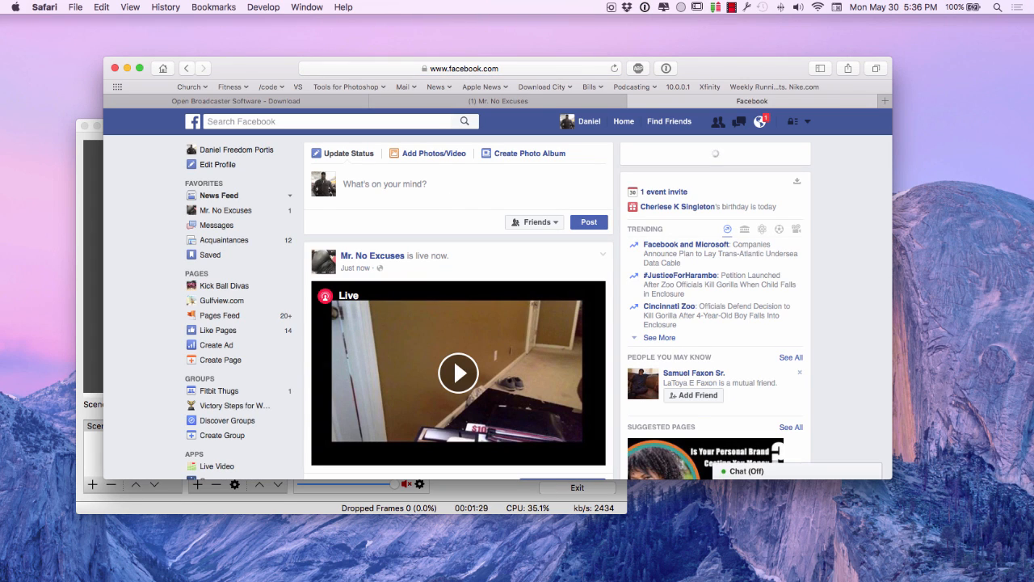
{"action": "scroll", "scroll_direction": "down", "scroll_amount": 3}
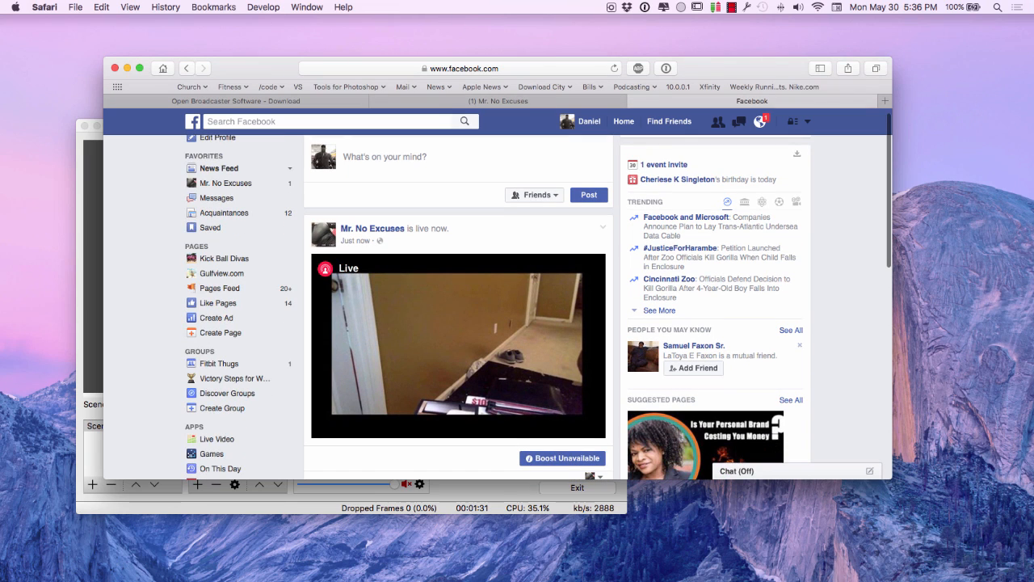
{"action": "left_click", "coordinate": [759, 121]}
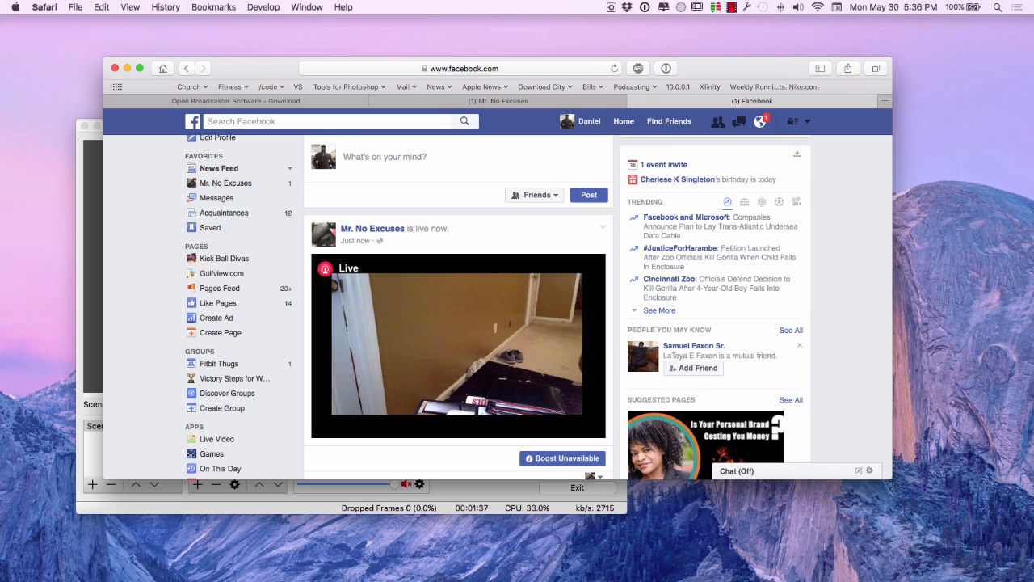
{"action": "scroll", "scroll_direction": "down", "scroll_amount": 3}
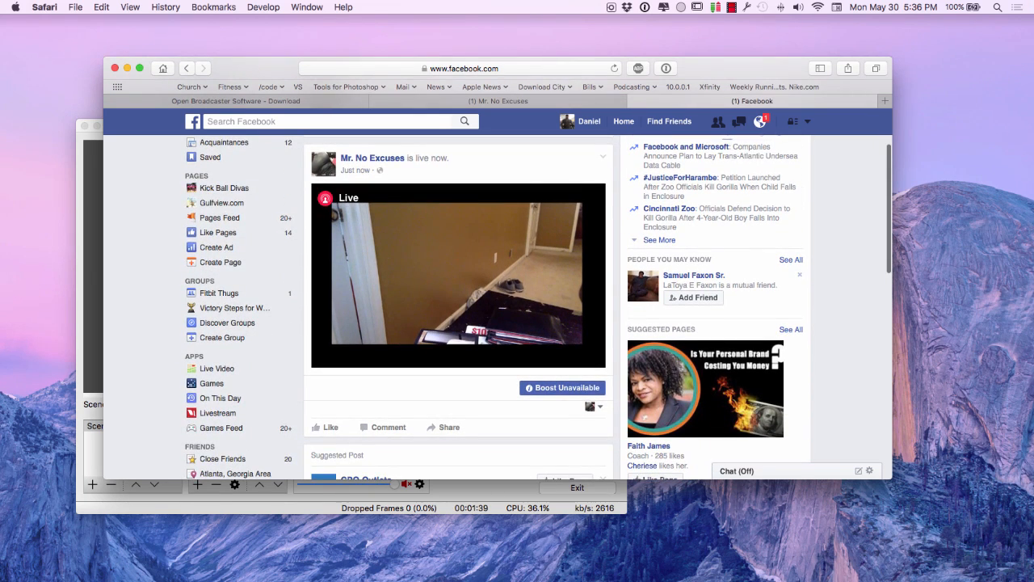